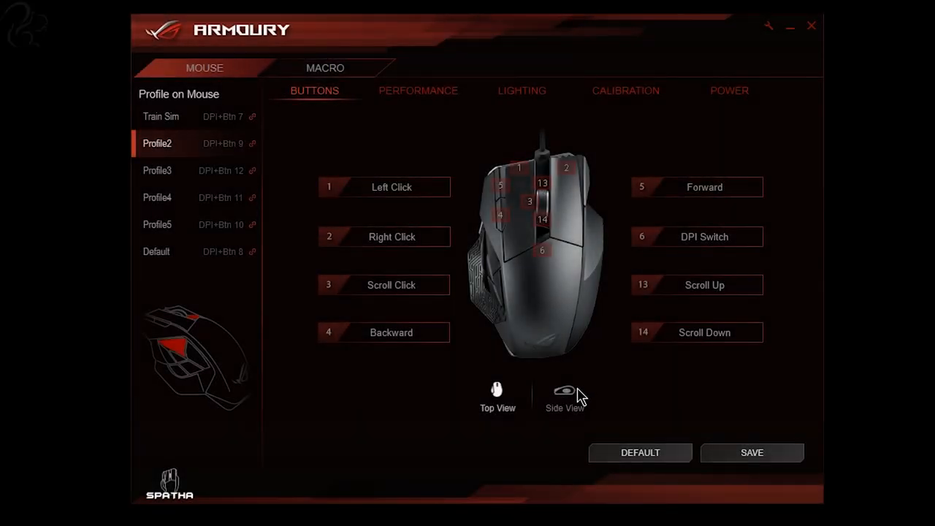
Show the Spatha's side buttons 7–12 and their assignments in Side View.
click(564, 395)
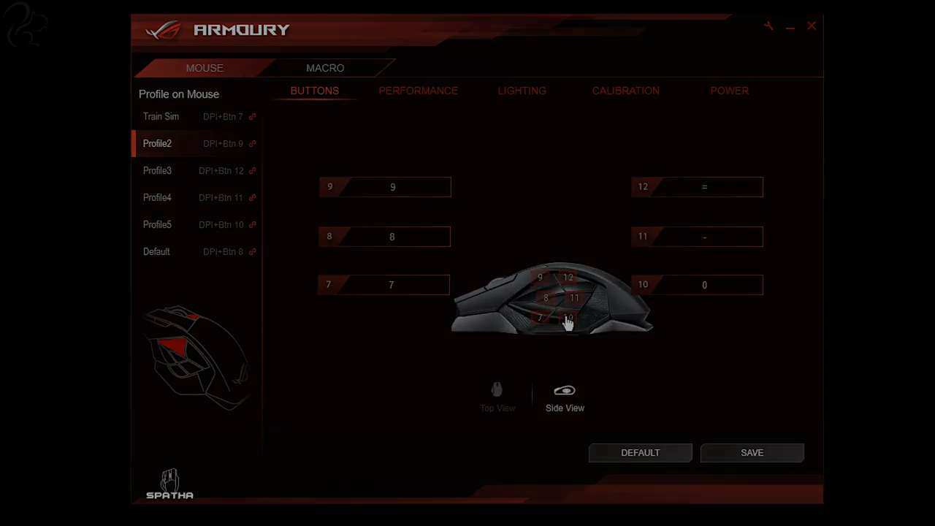
click(729, 90)
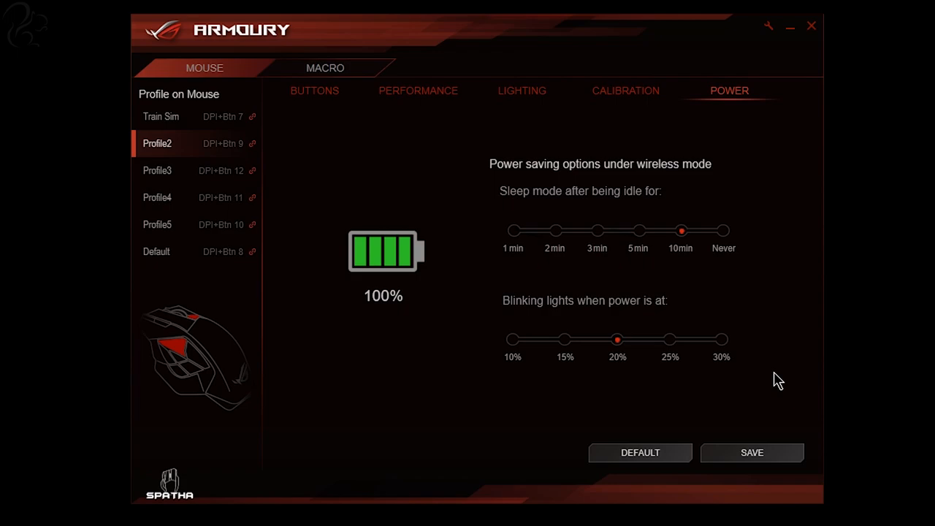
mouse_move(766, 84)
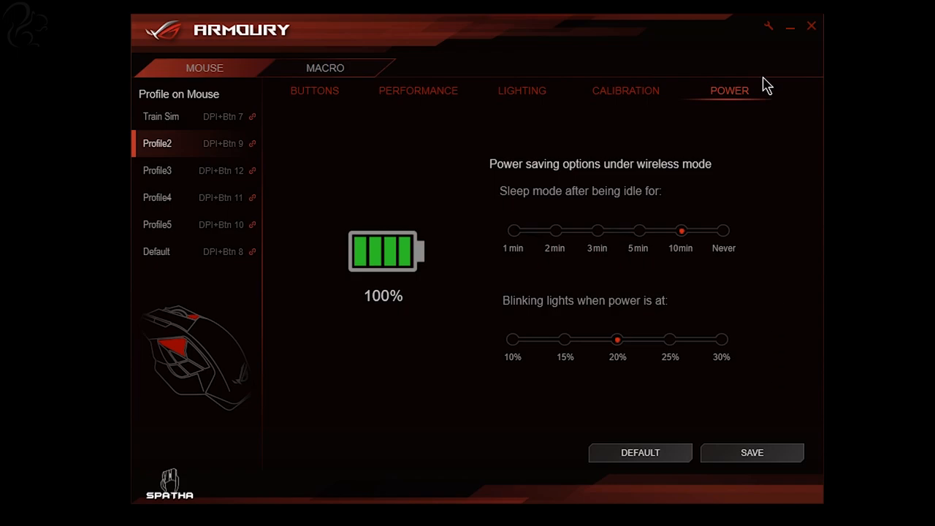
mouse_move(739, 172)
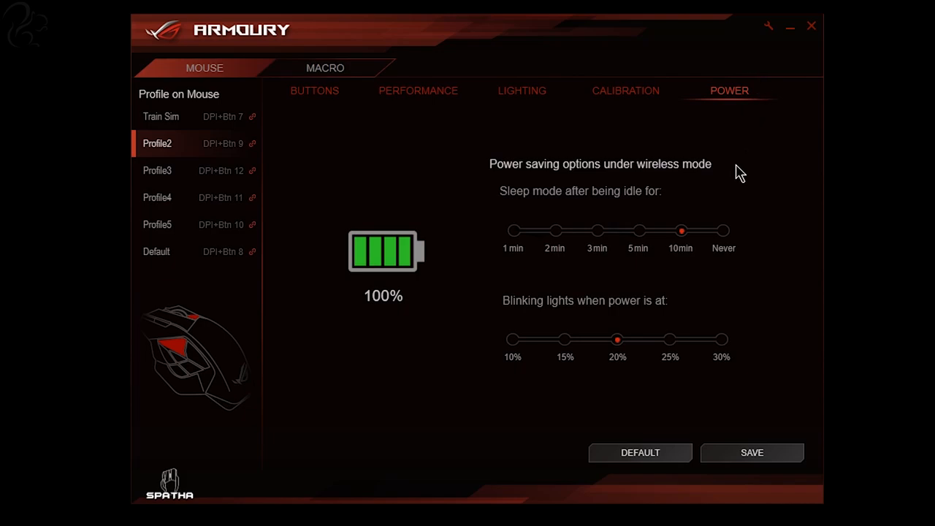
mouse_move(461, 246)
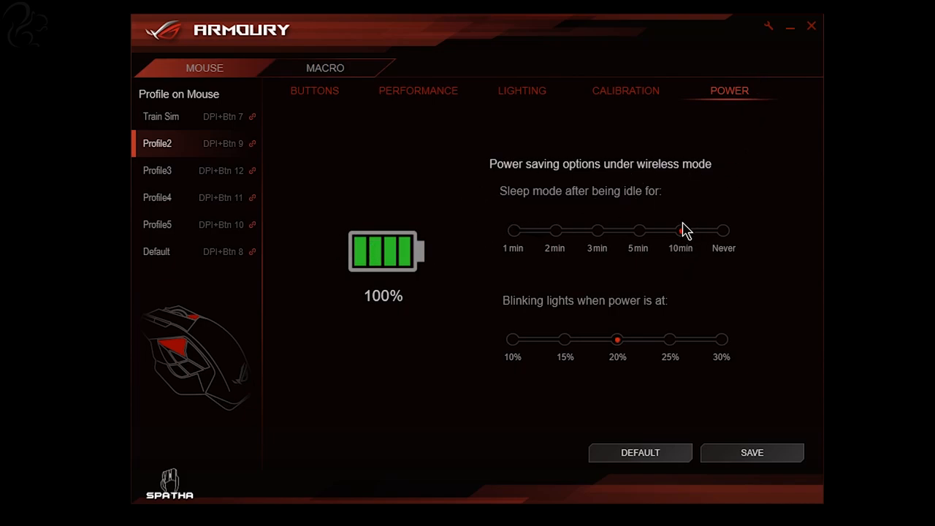
click(681, 231)
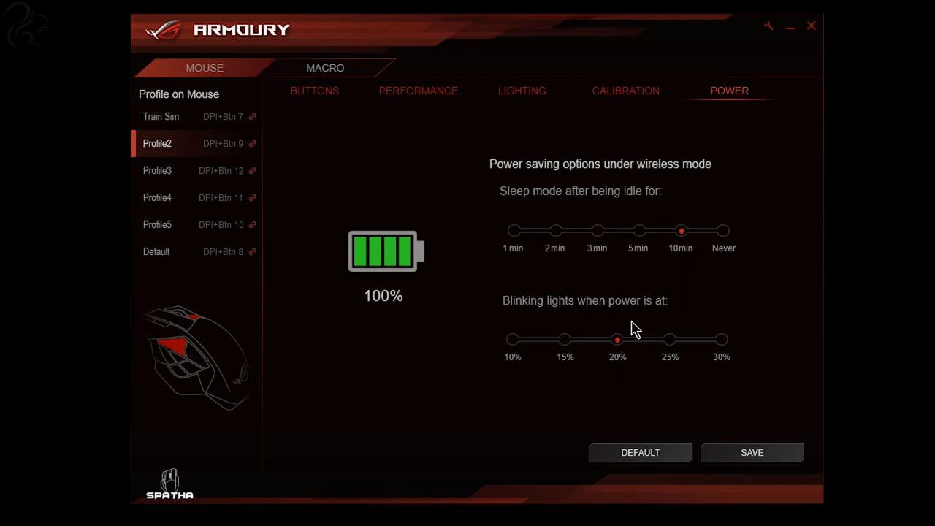
mouse_move(625, 90)
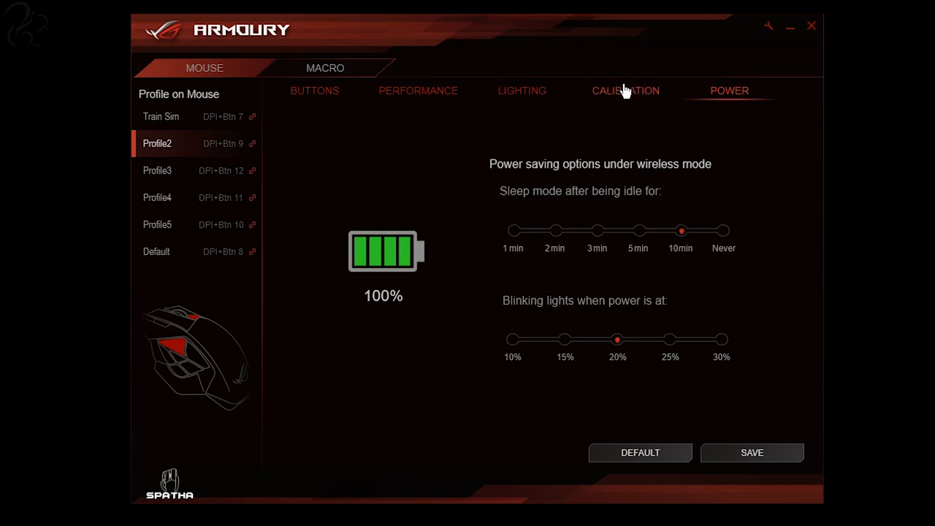
Enable surface calibration from a preset surface, Cloth mousepad, then move on to Lighting.
click(625, 91)
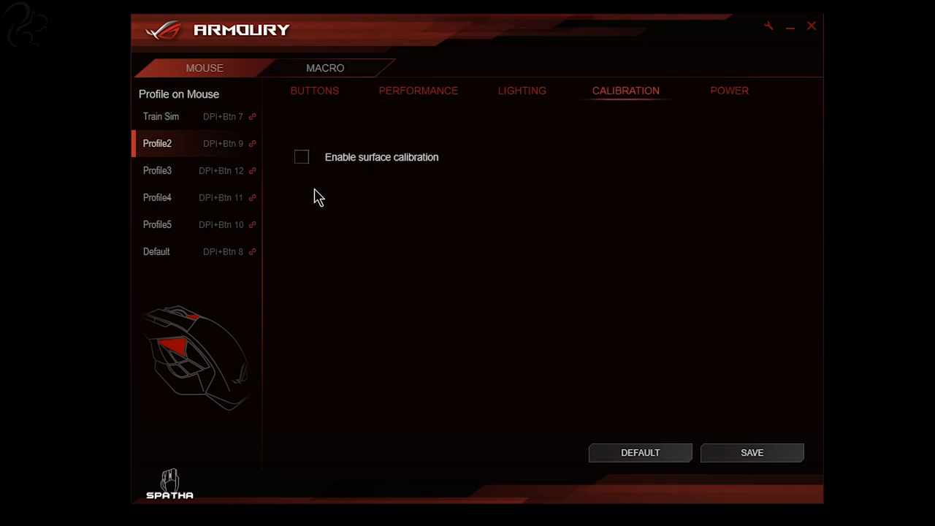
click(301, 157)
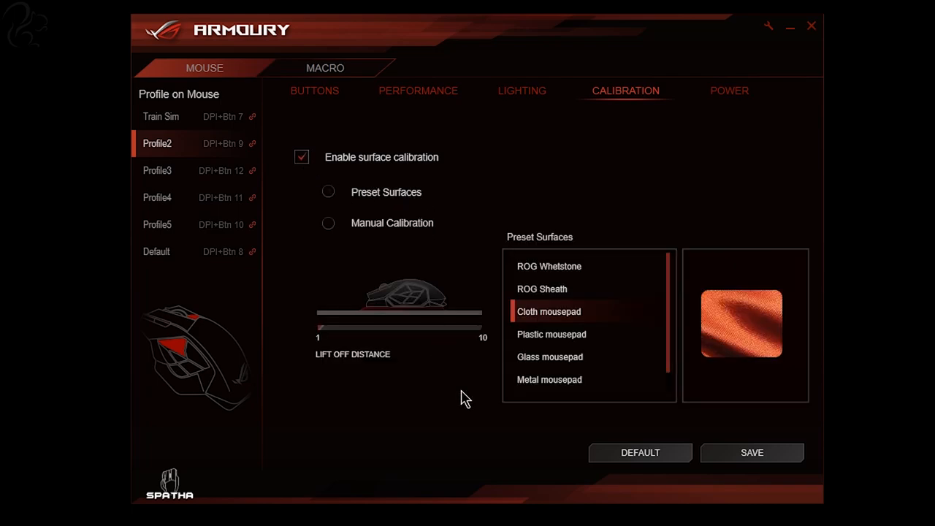
click(327, 192)
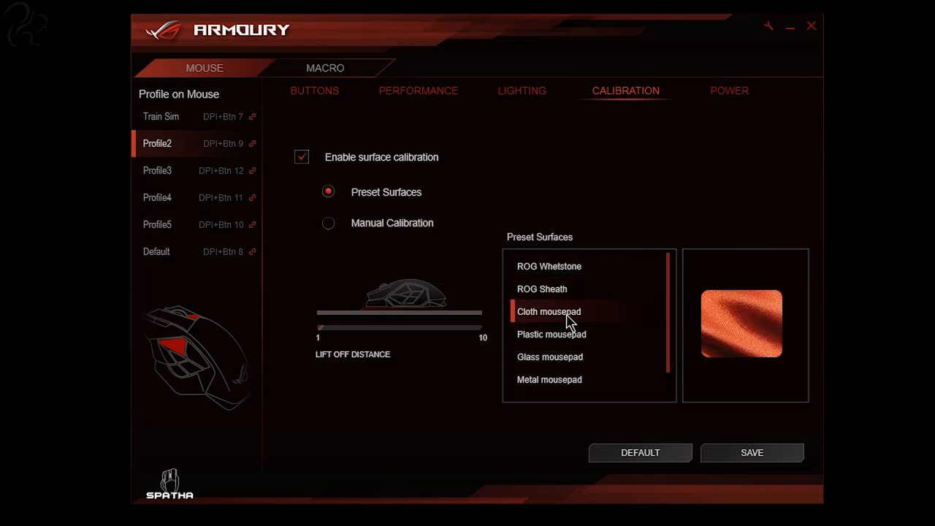
mouse_move(564, 368)
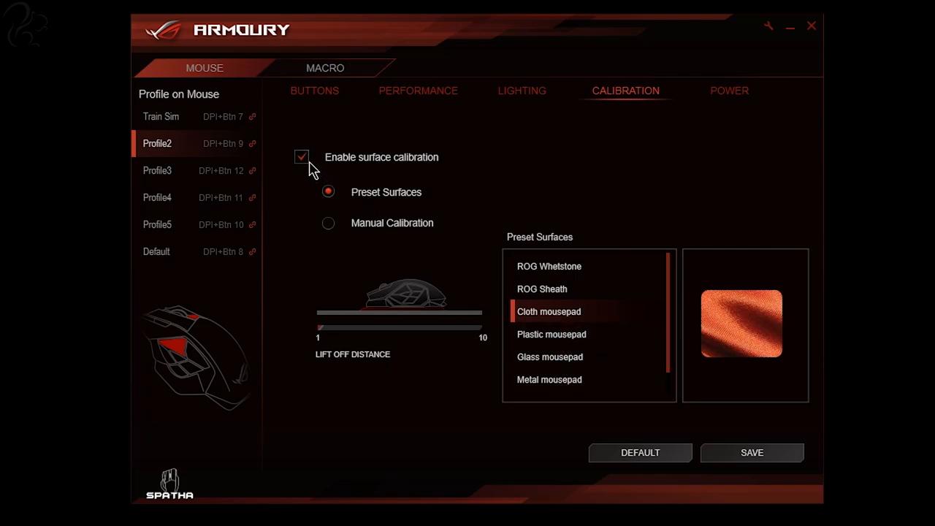
mouse_move(285, 162)
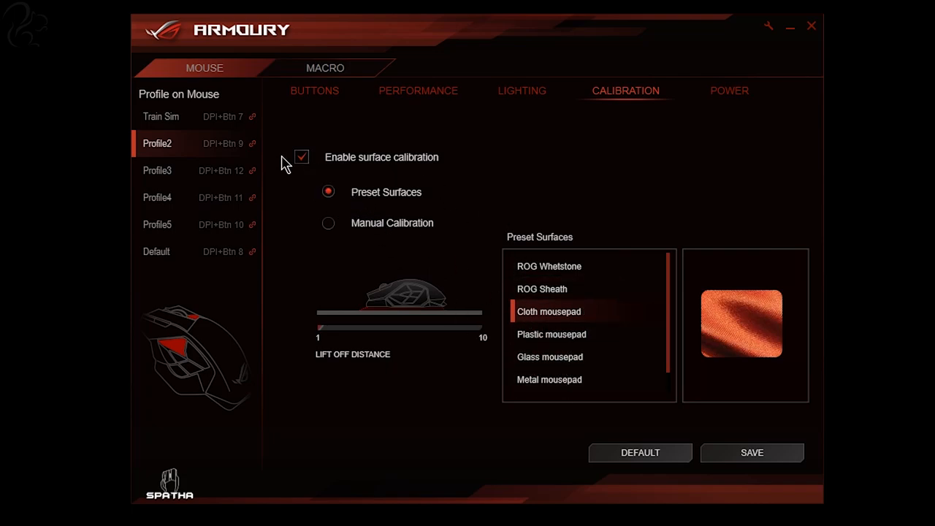
click(522, 91)
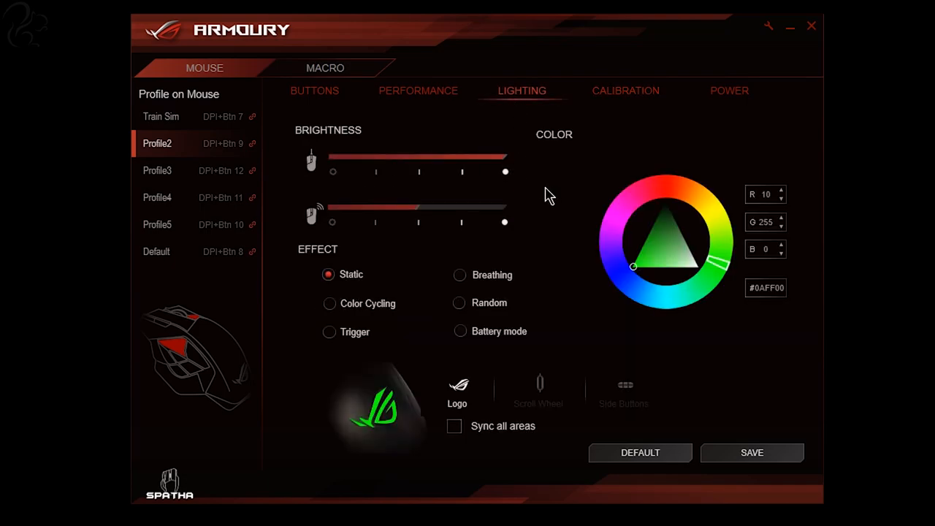
mouse_move(585, 272)
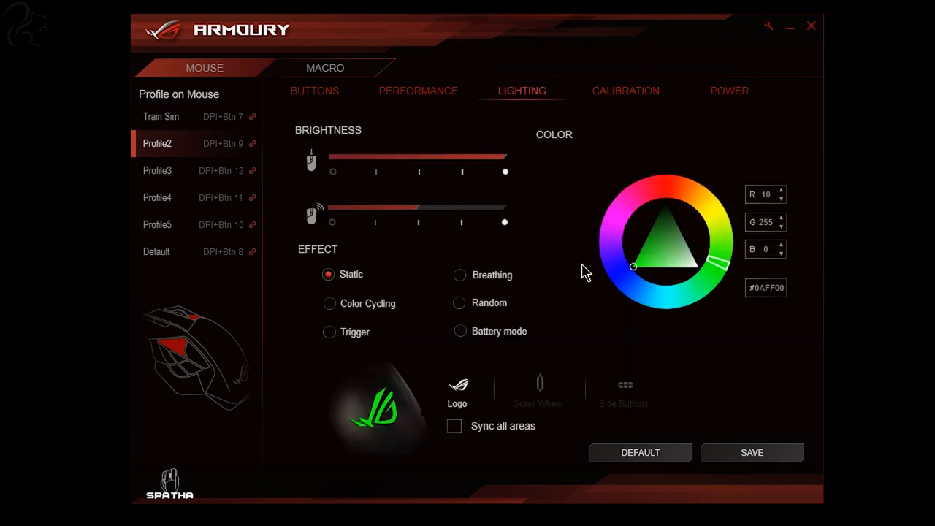
mouse_move(590, 415)
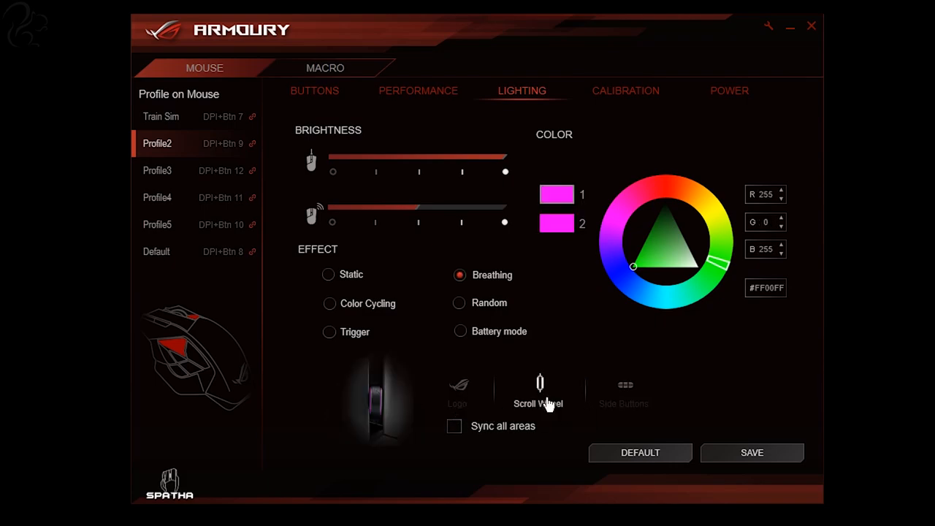
Select the side buttons' lighting area, toggle syncing all areas on and off, and set a red colour.
click(626, 392)
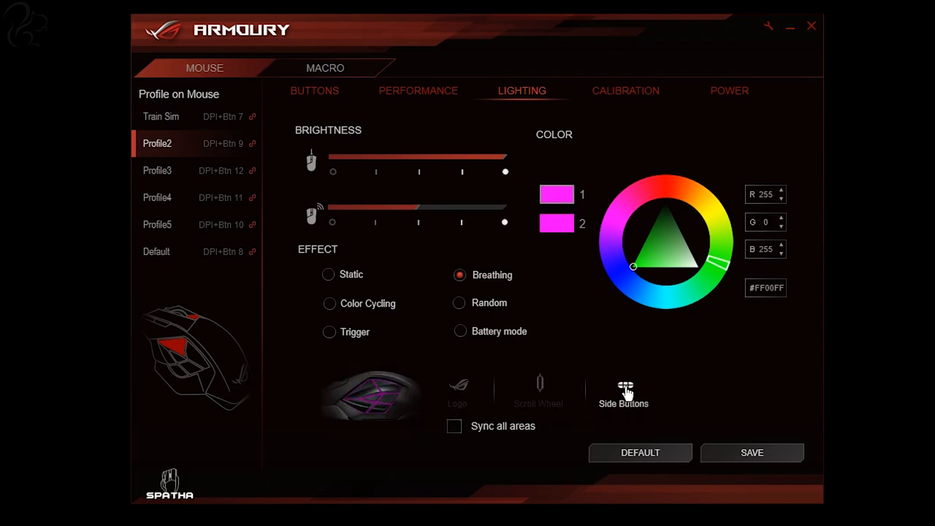
click(453, 427)
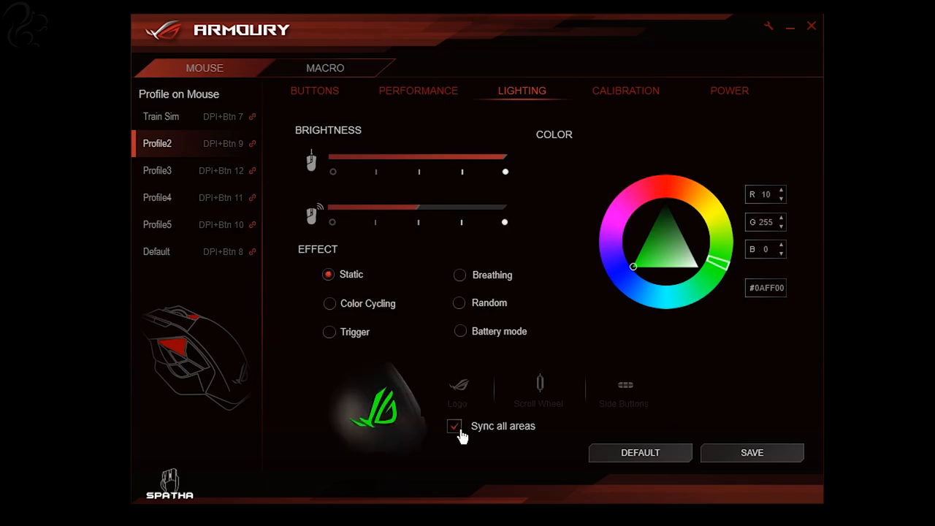
click(453, 427)
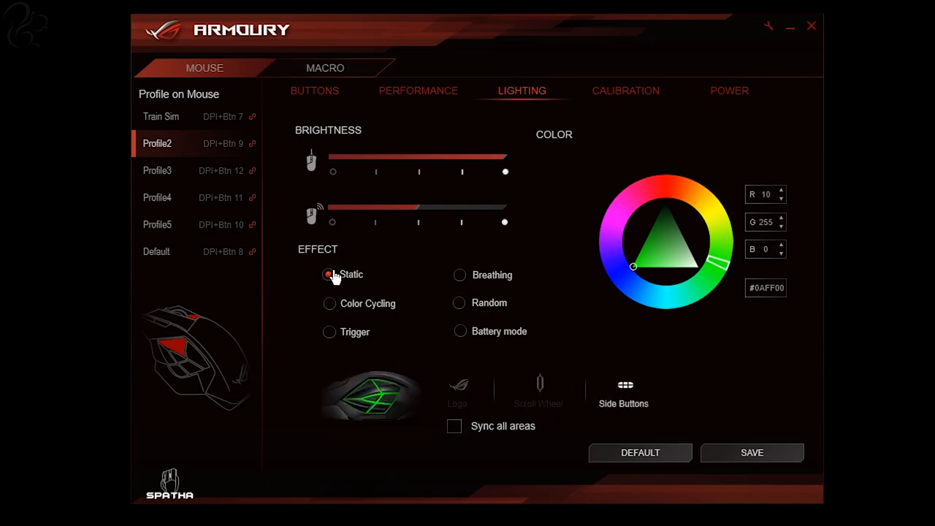
click(649, 193)
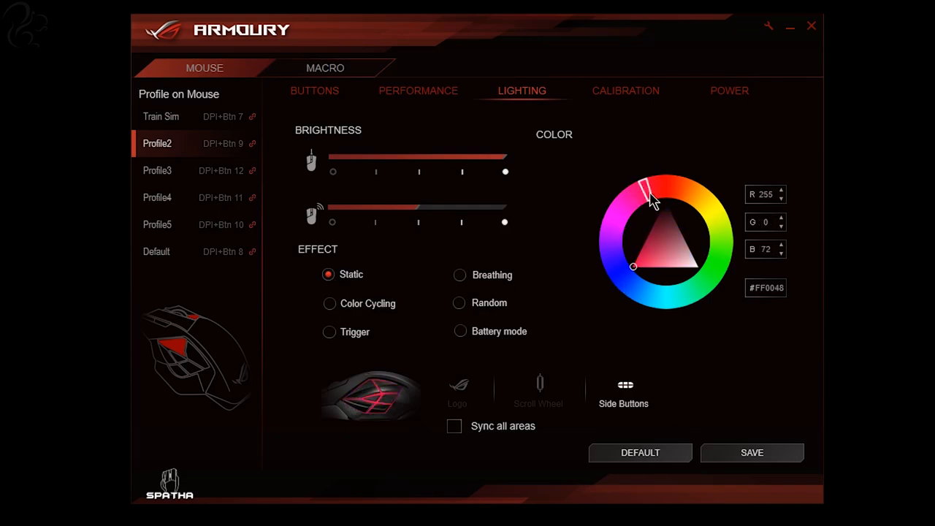
click(657, 202)
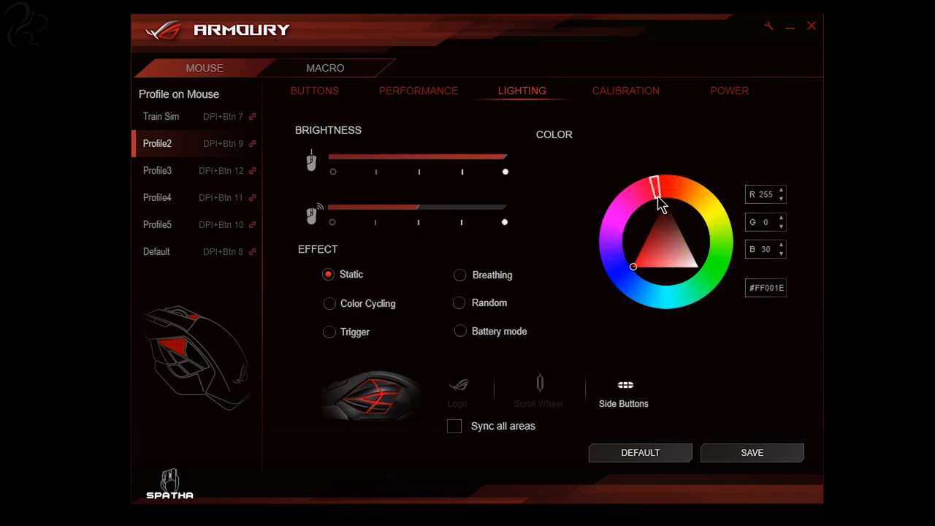
Cycle the effect through Color Cycling, Trigger, Breathing, Random and Battery mode, ending on Performance.
click(330, 302)
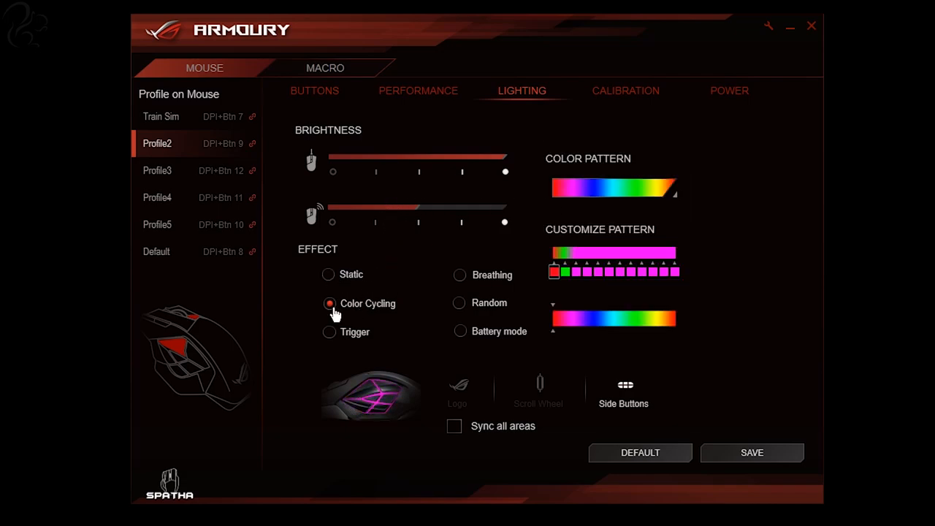
mouse_move(578, 190)
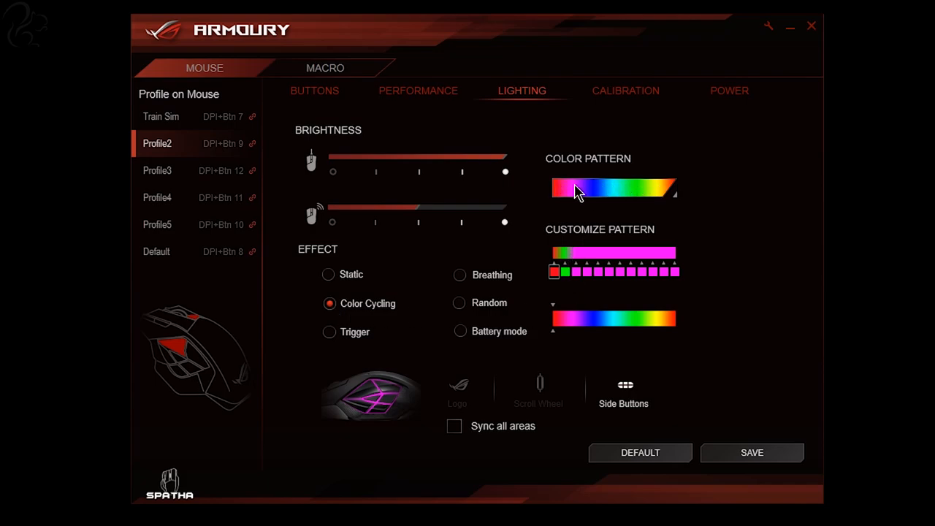
mouse_move(331, 331)
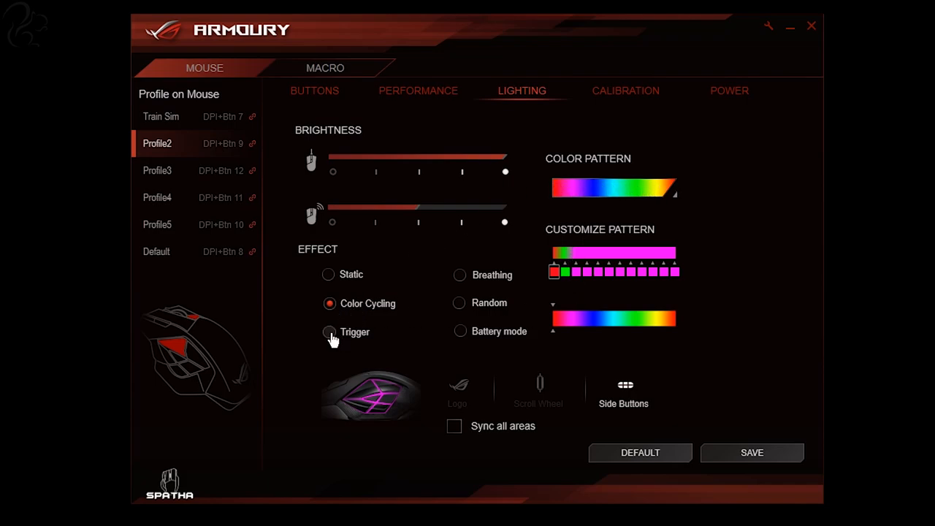
click(329, 331)
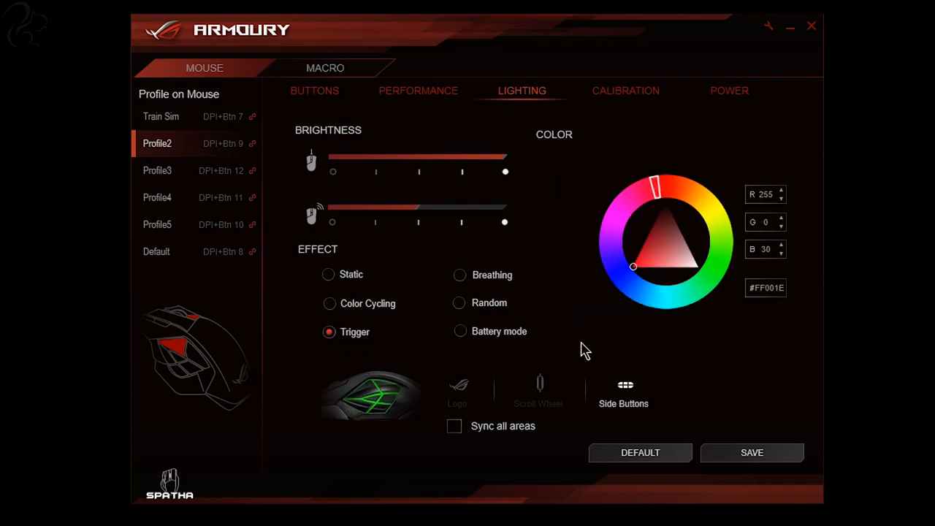
click(459, 275)
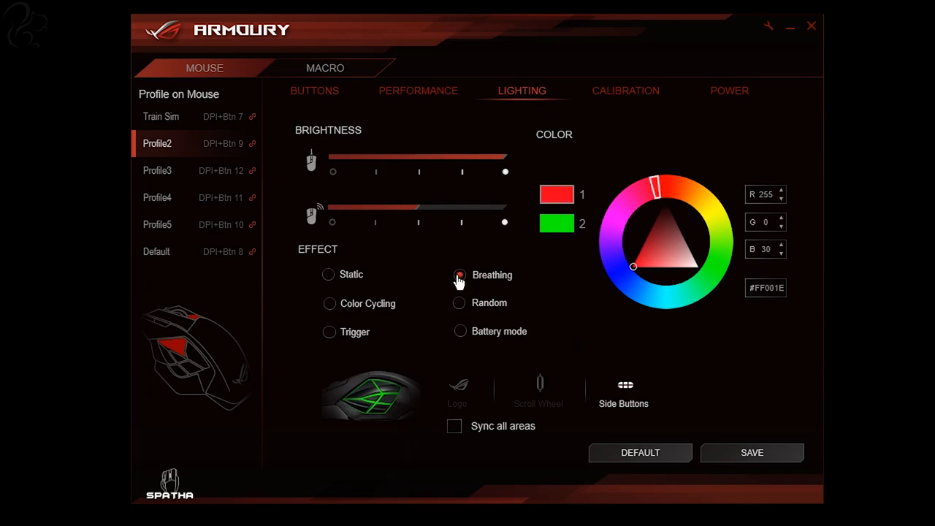
click(459, 275)
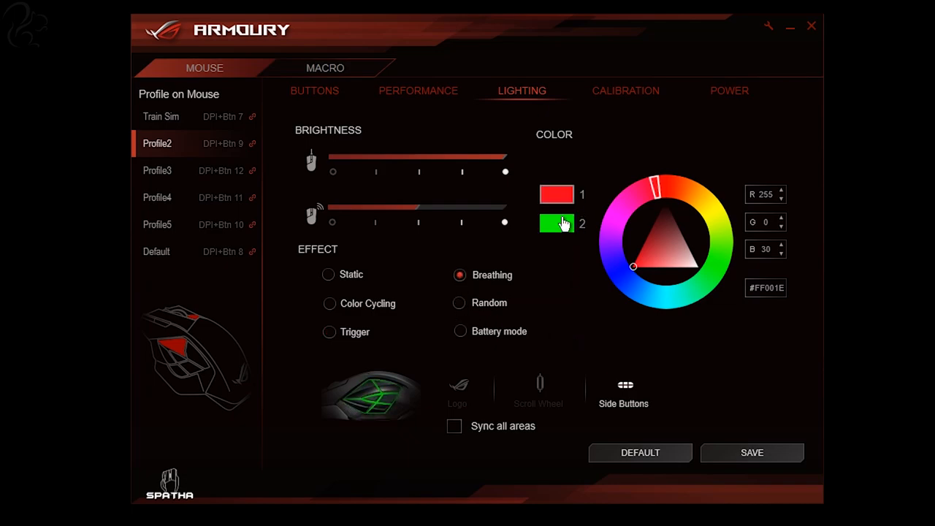
mouse_move(563, 306)
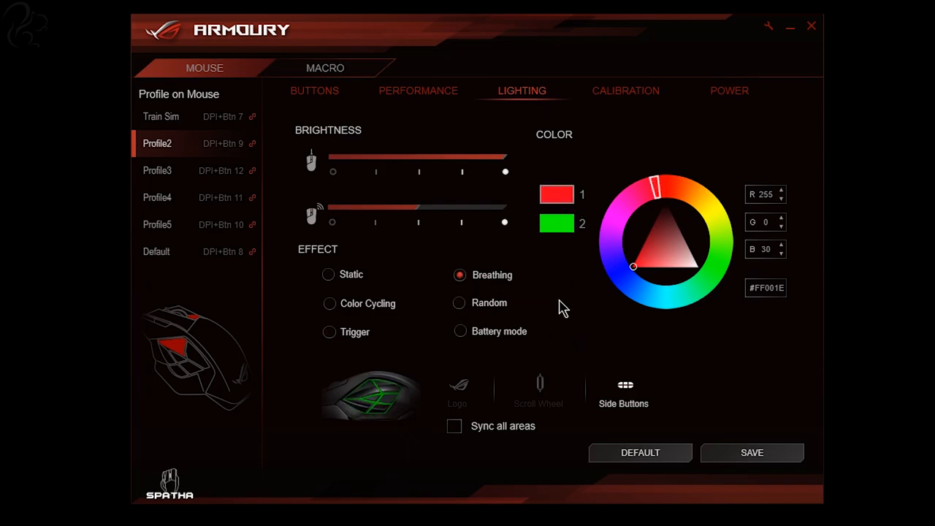
click(459, 303)
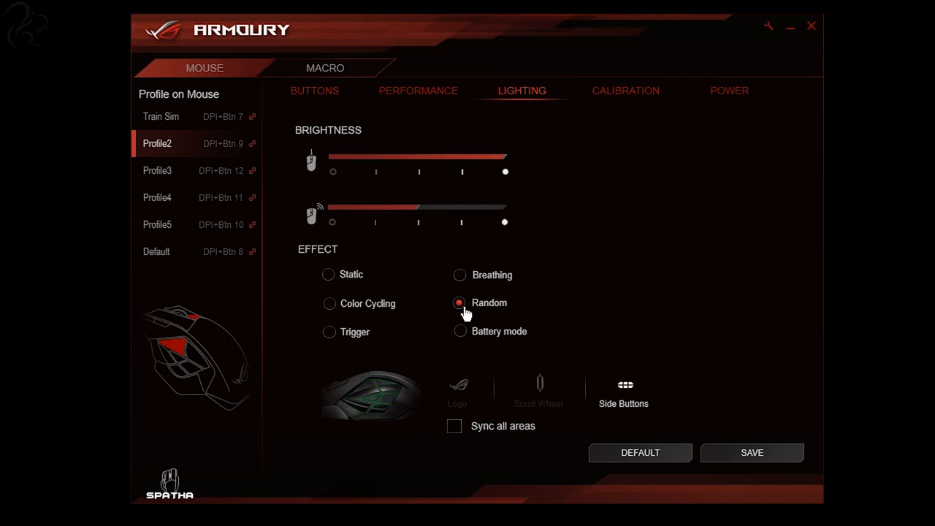
click(459, 330)
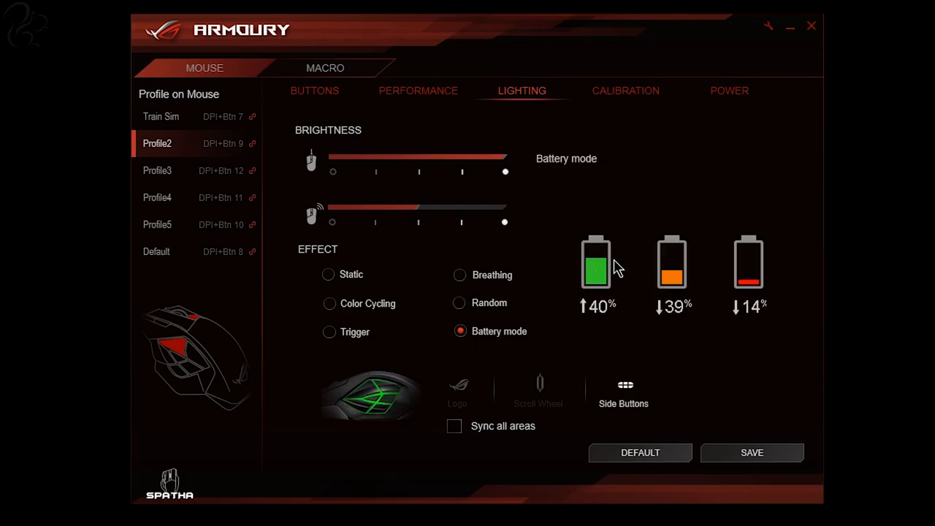
mouse_move(622, 263)
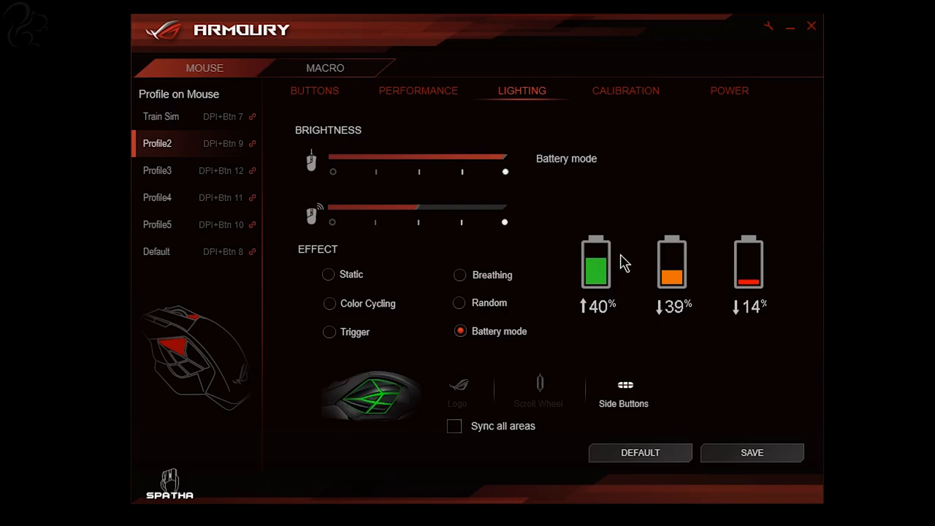
mouse_move(757, 307)
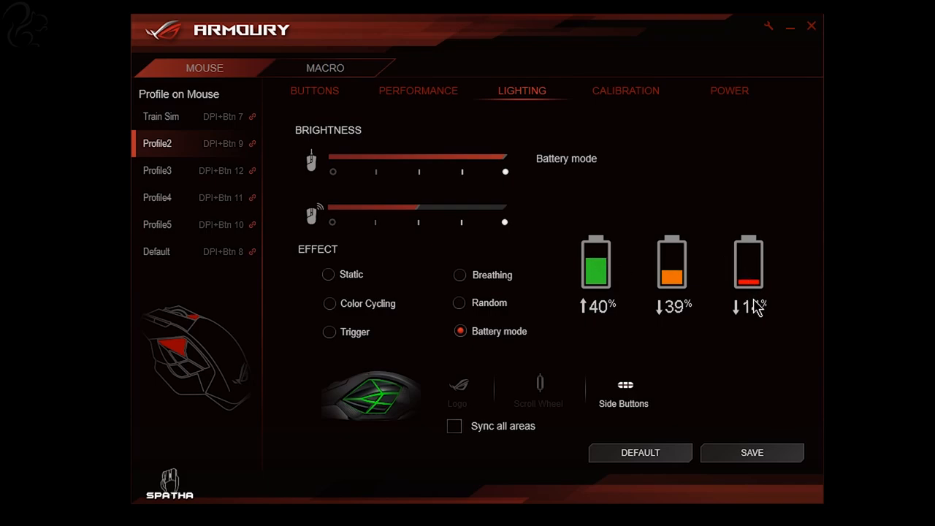
click(418, 91)
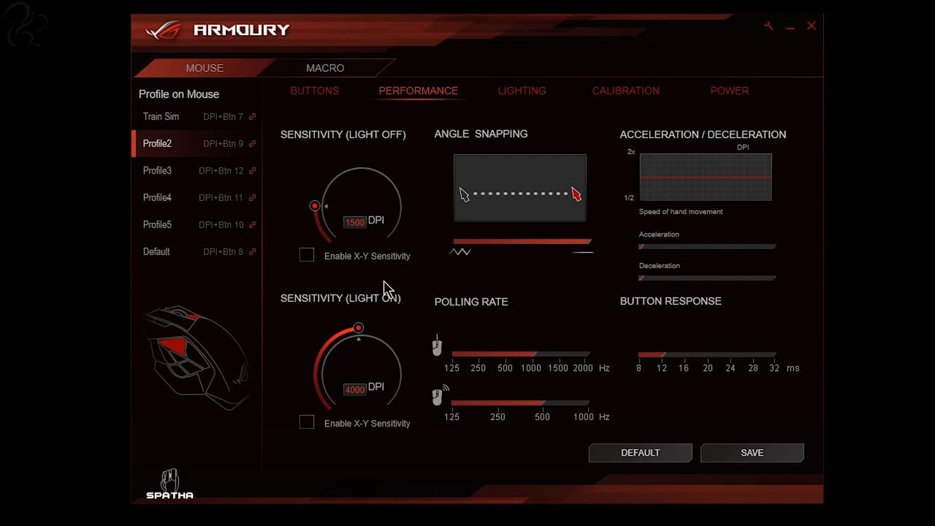
mouse_move(394, 272)
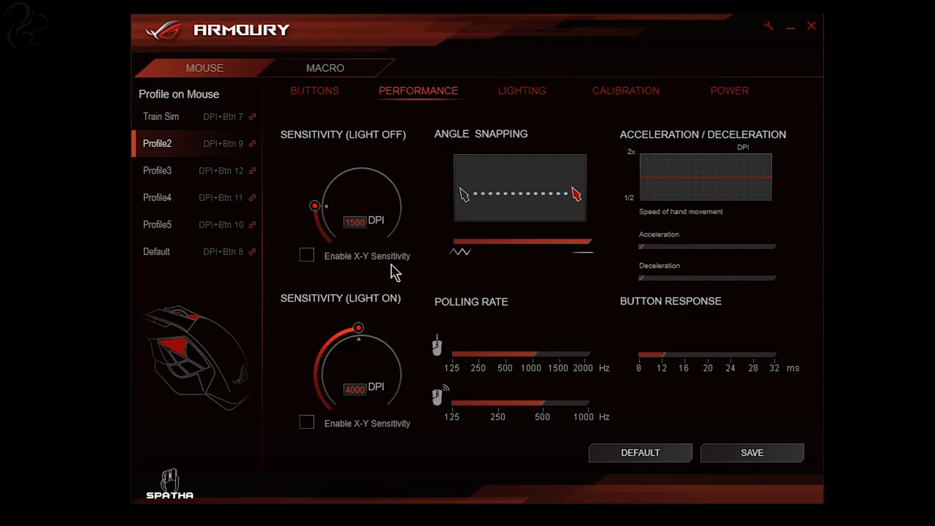
mouse_move(287, 155)
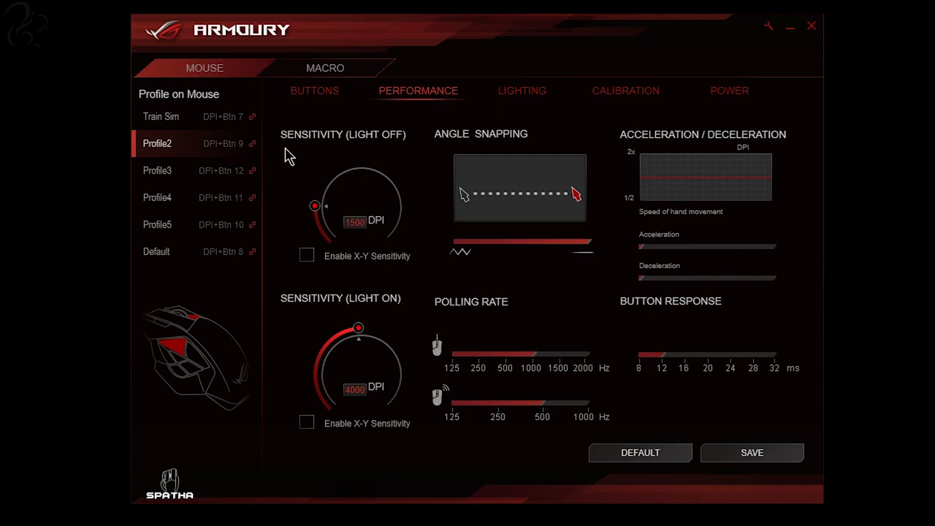
mouse_move(295, 313)
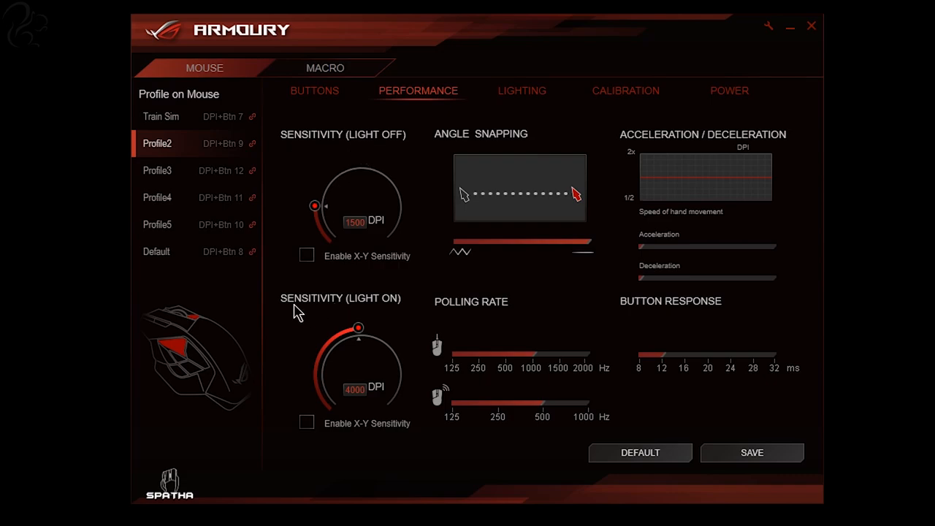
mouse_move(333, 211)
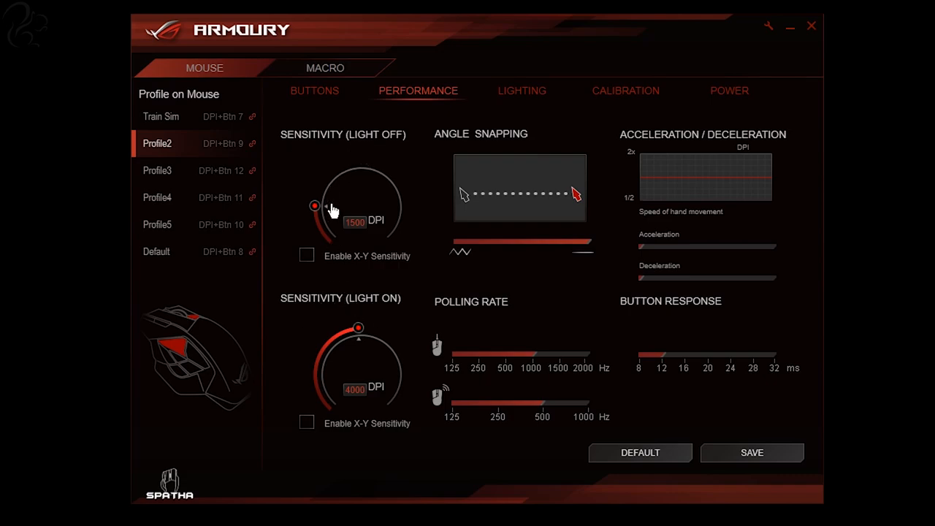
mouse_move(585, 293)
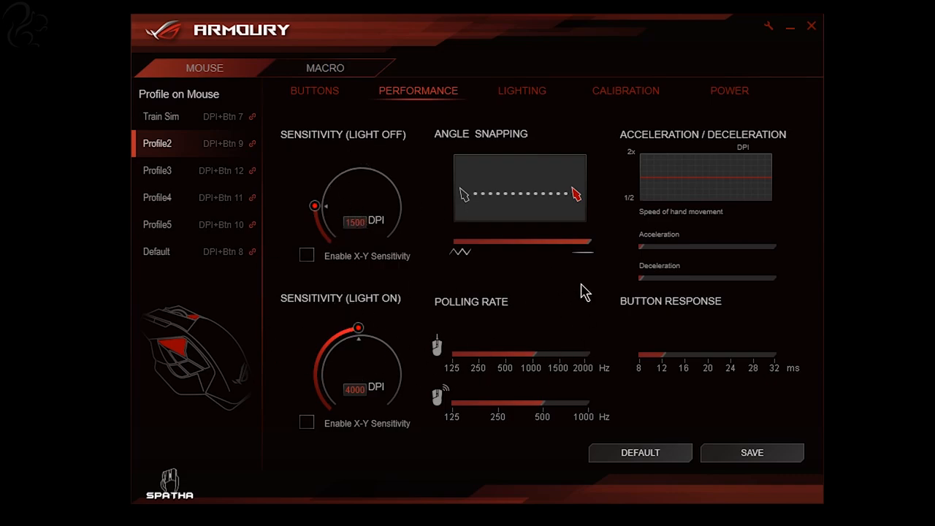
mouse_move(360, 356)
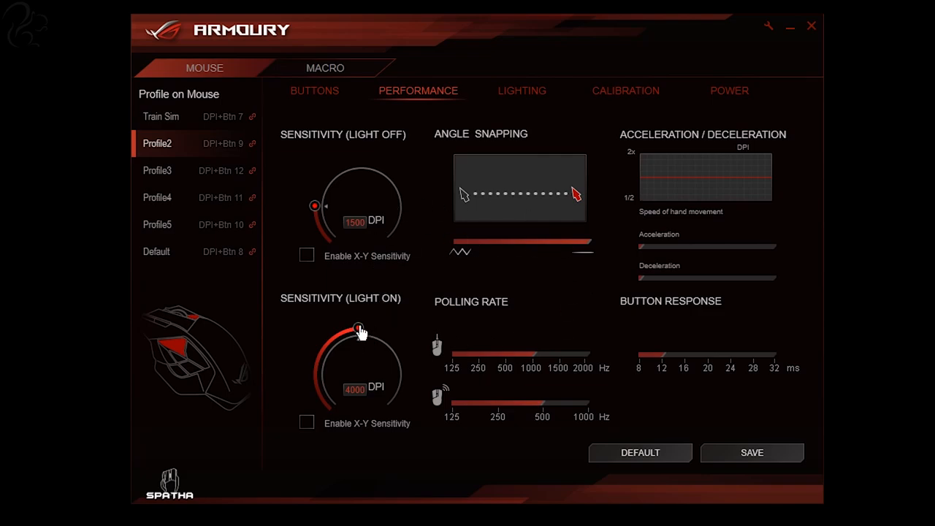
Lower Profile2's light-on sensitivity dial to 100 DPI and adjust the angle snapping slider.
drag(359, 327, 354, 330)
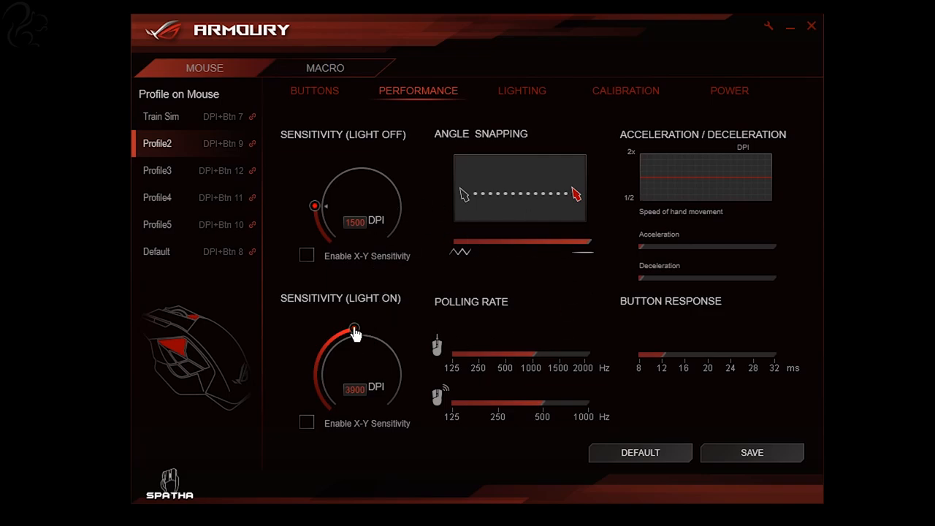
drag(354, 330, 325, 401)
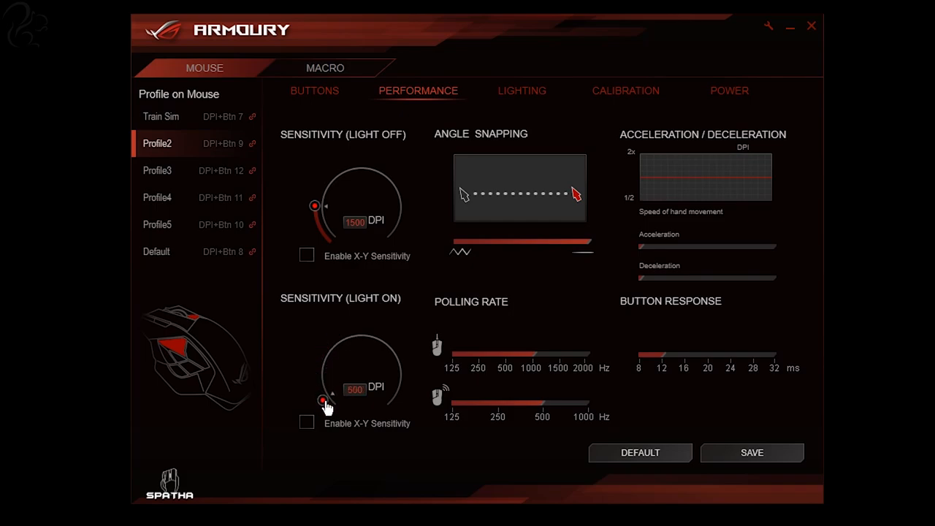
drag(324, 400, 330, 409)
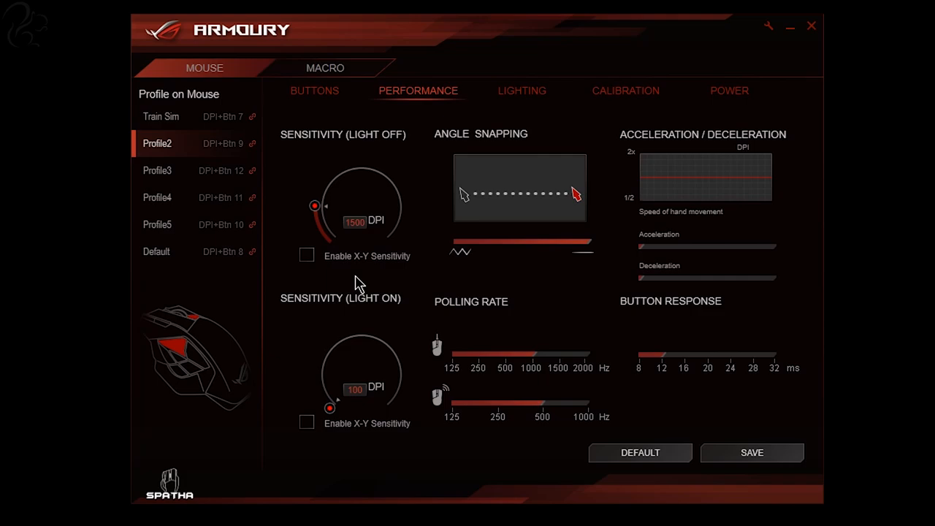
mouse_move(508, 174)
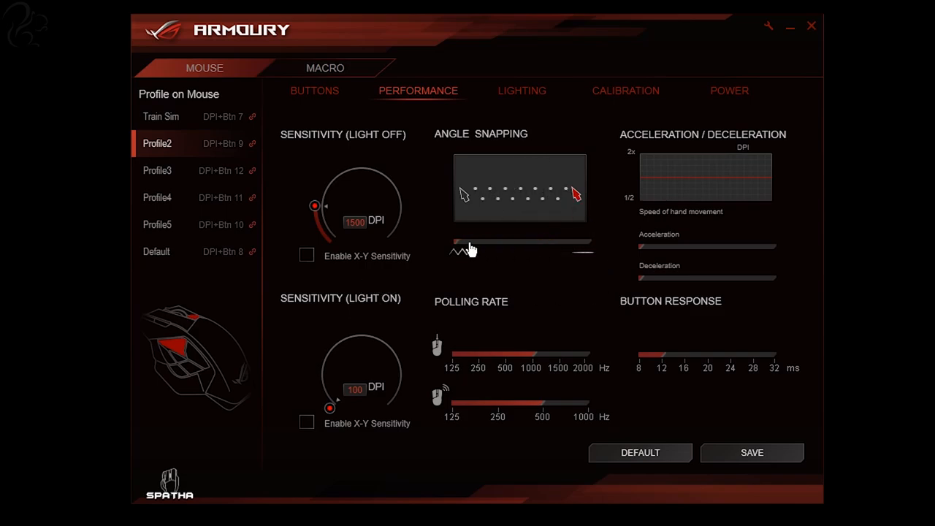
drag(460, 242, 577, 242)
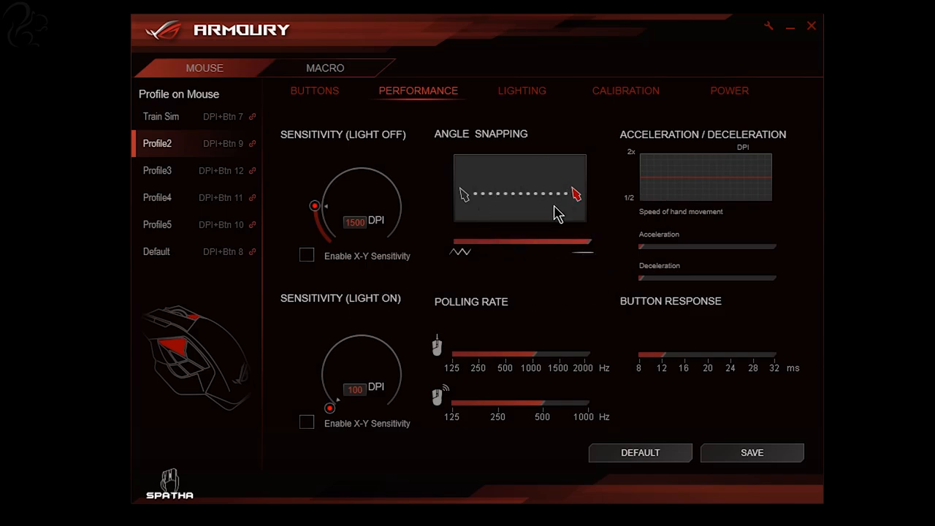
mouse_move(499, 344)
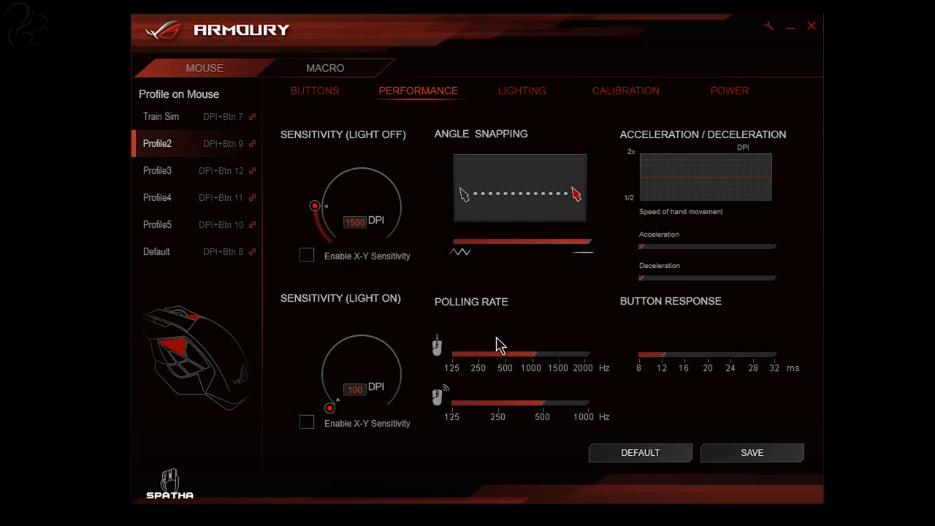
mouse_move(462, 403)
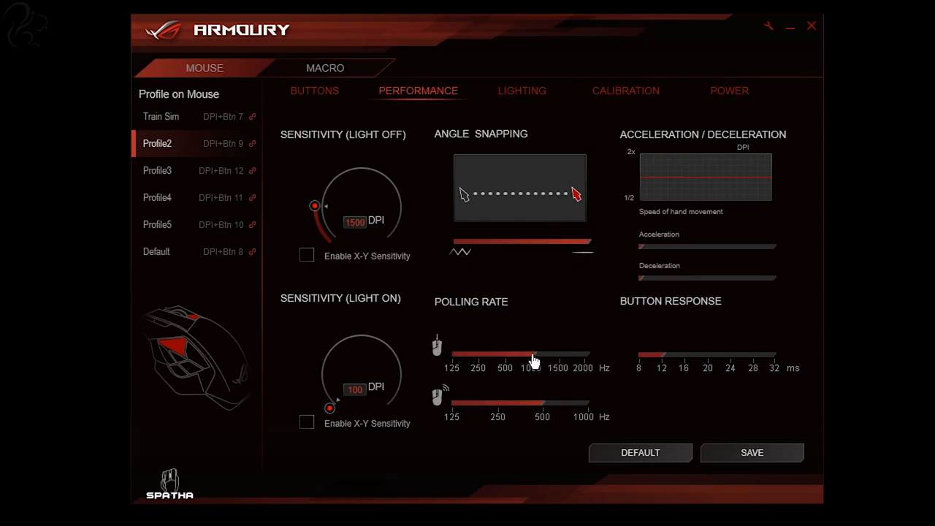
mouse_move(538, 363)
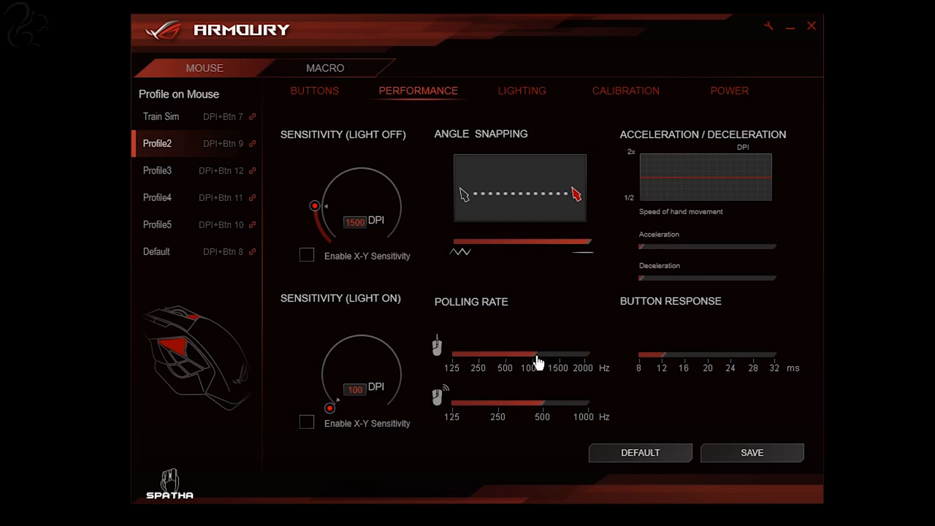
mouse_move(562, 418)
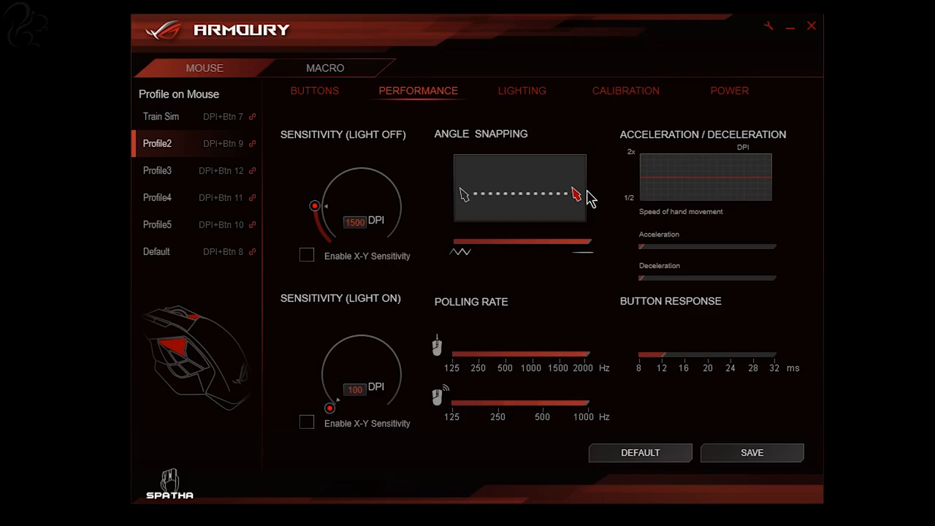
mouse_move(643, 248)
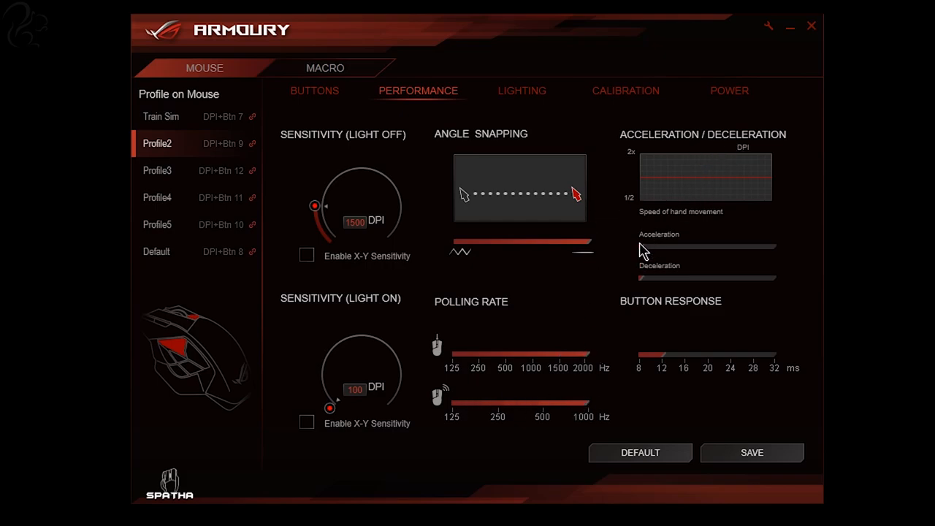
mouse_move(642, 256)
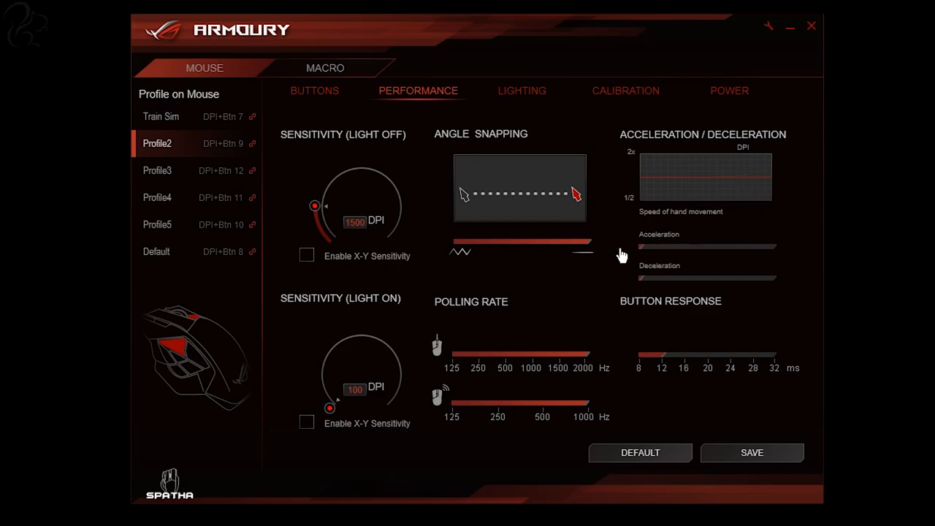
mouse_move(704, 222)
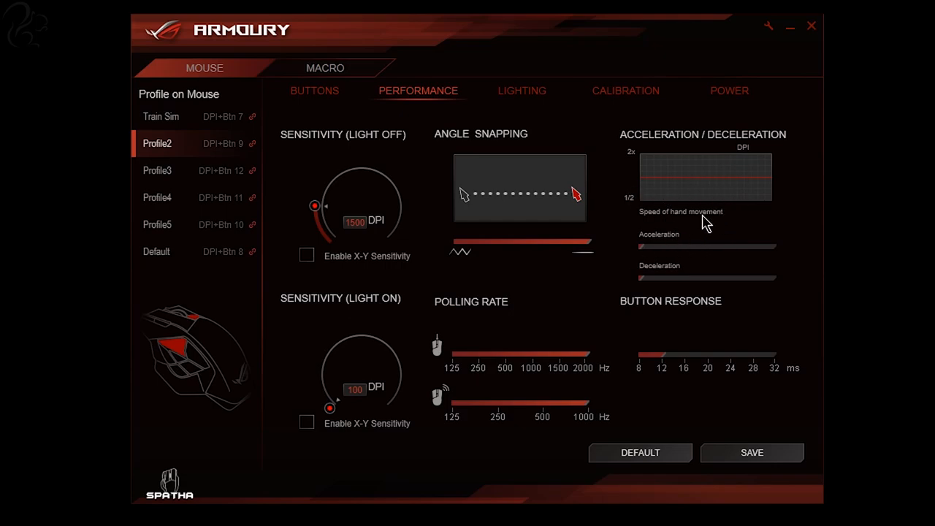
mouse_move(700, 232)
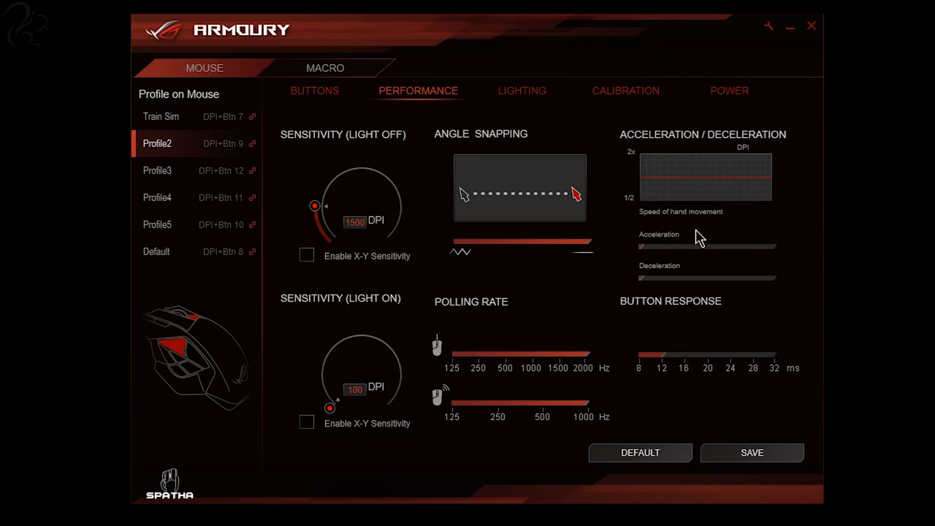
mouse_move(698, 322)
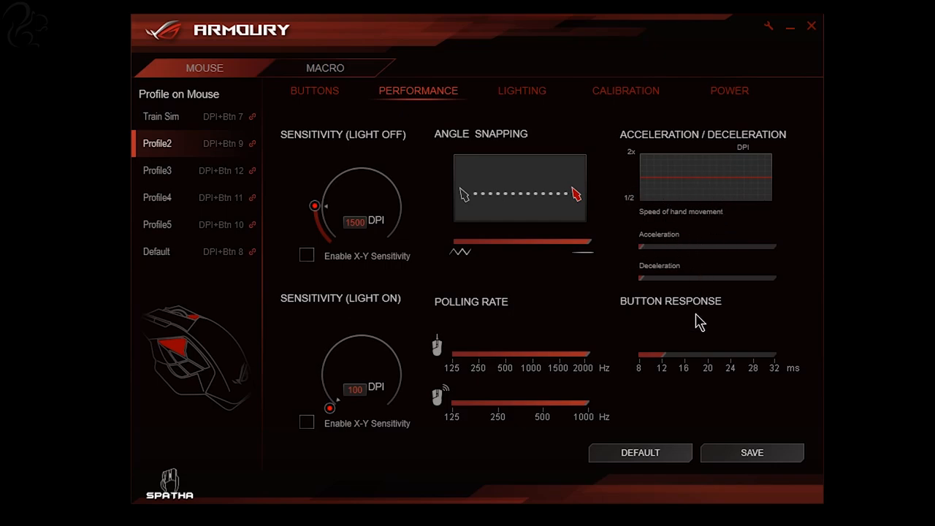
mouse_move(671, 369)
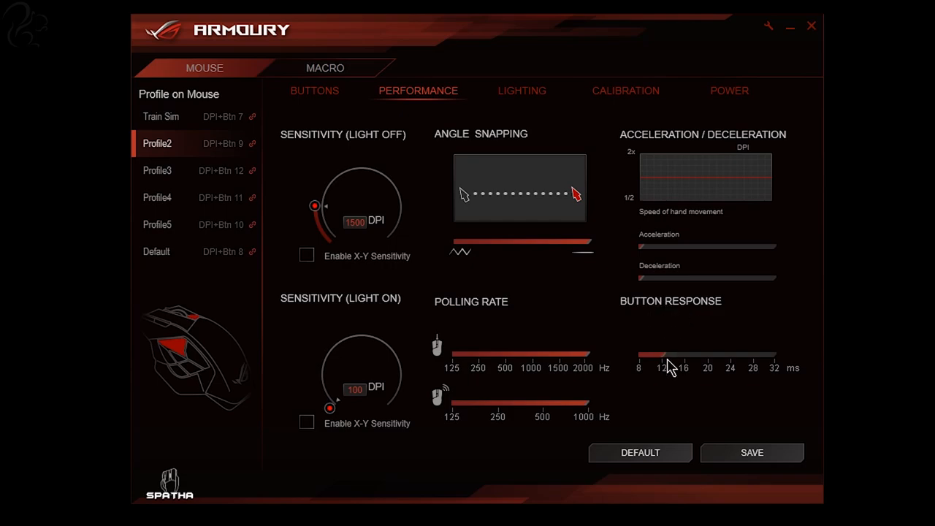
mouse_move(665, 374)
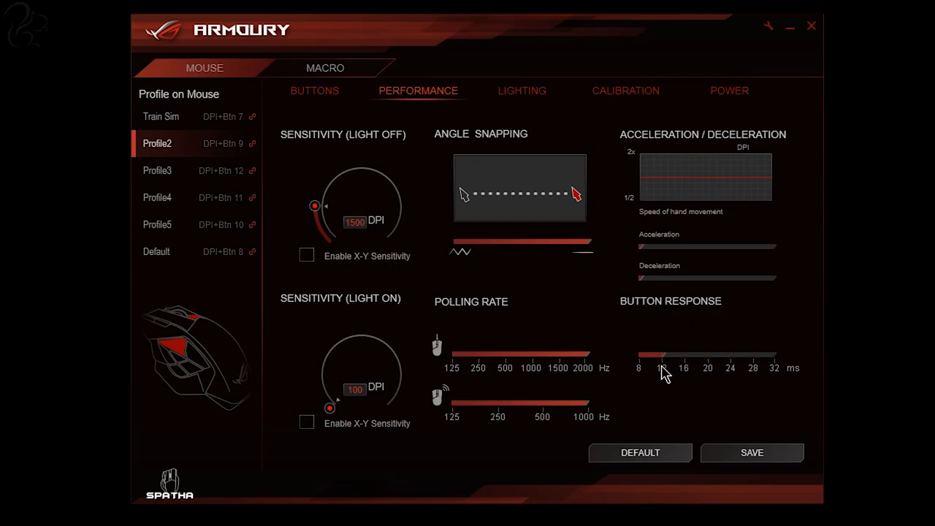
mouse_move(660, 358)
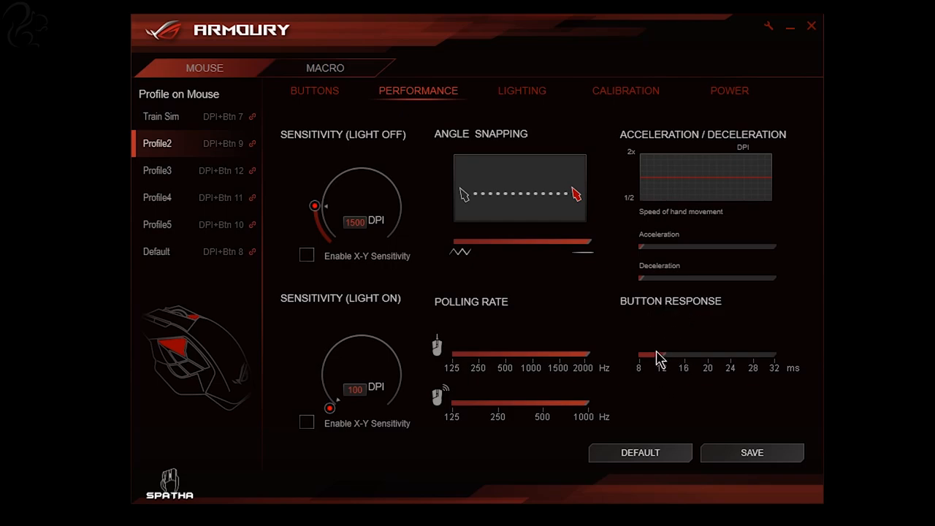
mouse_move(314, 95)
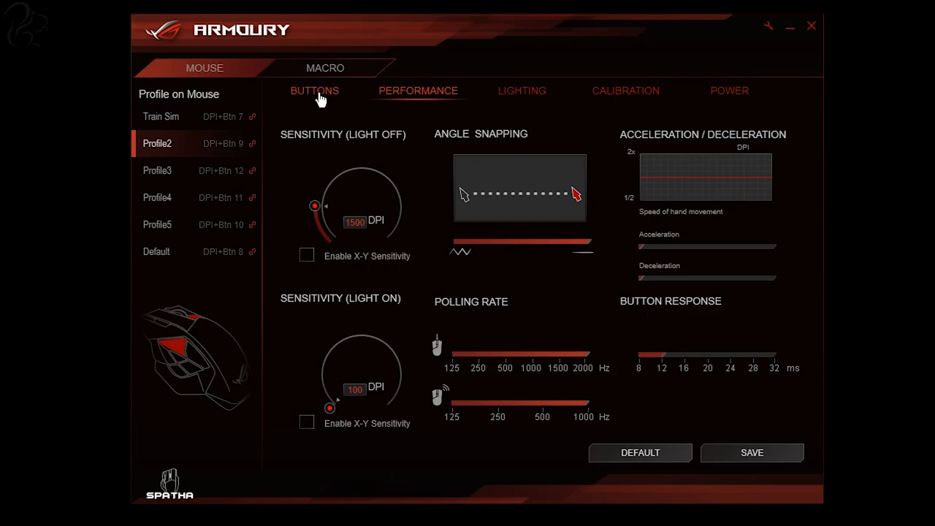
Stop recording the keystroke macro MACRO01 on the Macro page.
click(324, 68)
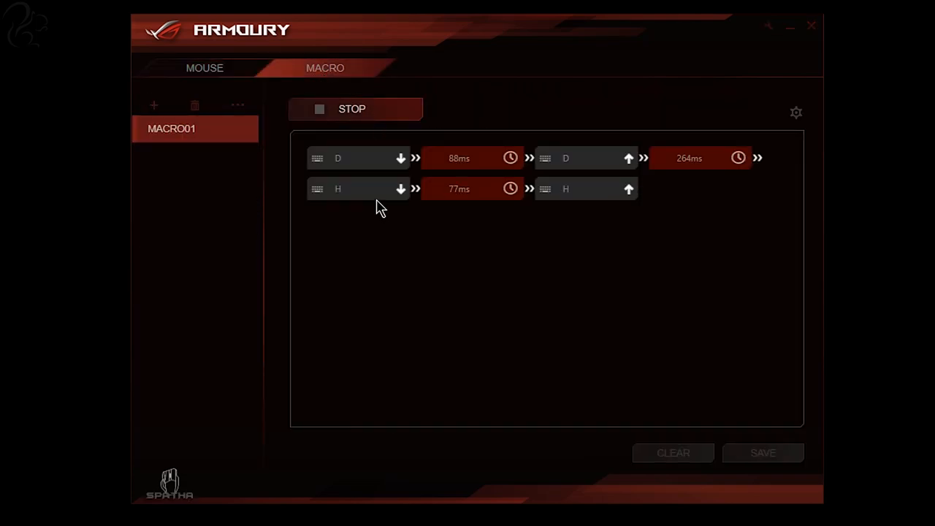
click(355, 108)
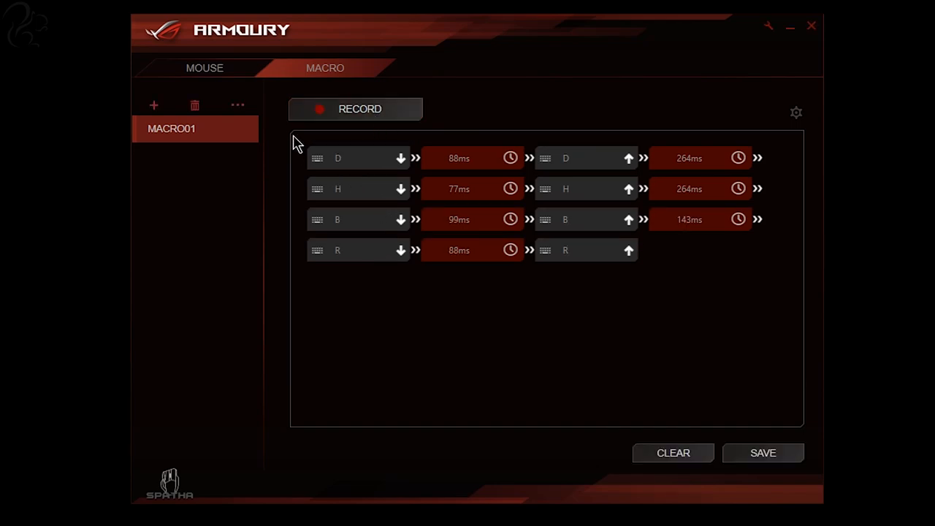
Return to Profile2's button assignments and show the top buttons' view.
click(205, 67)
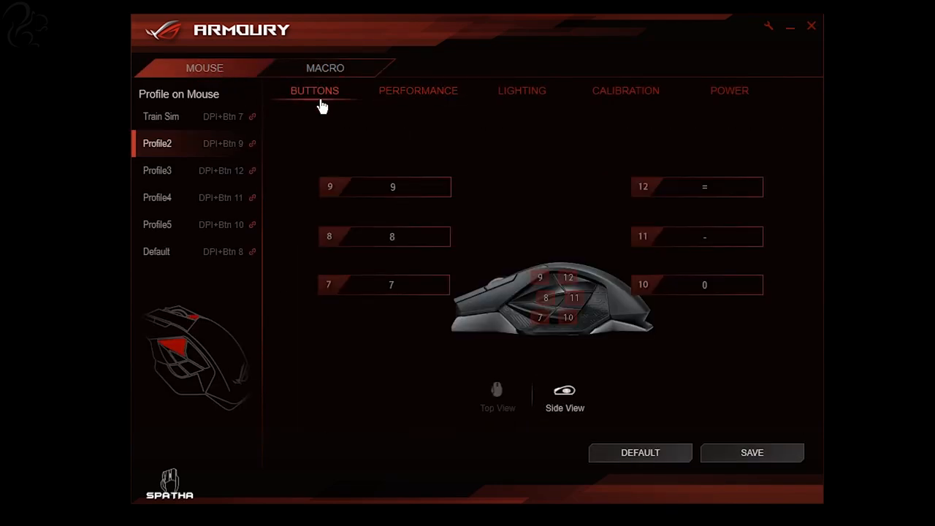
mouse_move(339, 124)
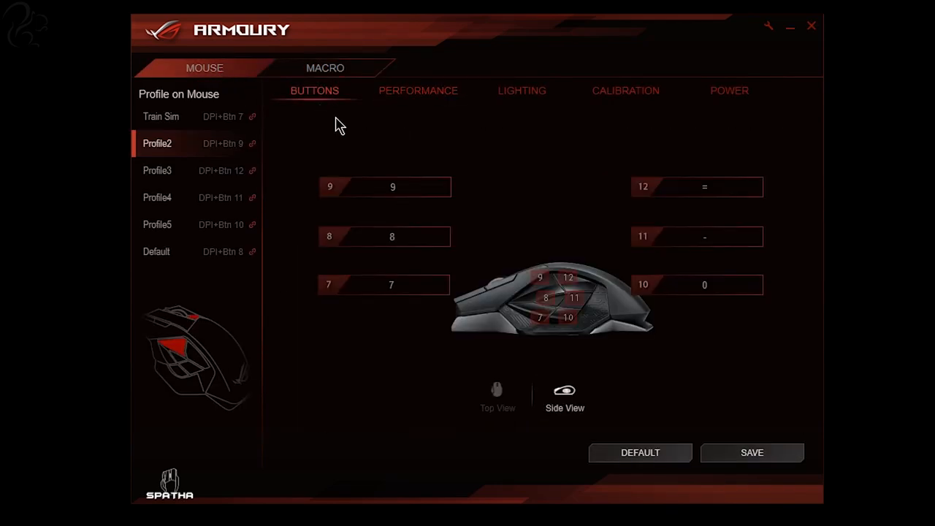
mouse_move(598, 190)
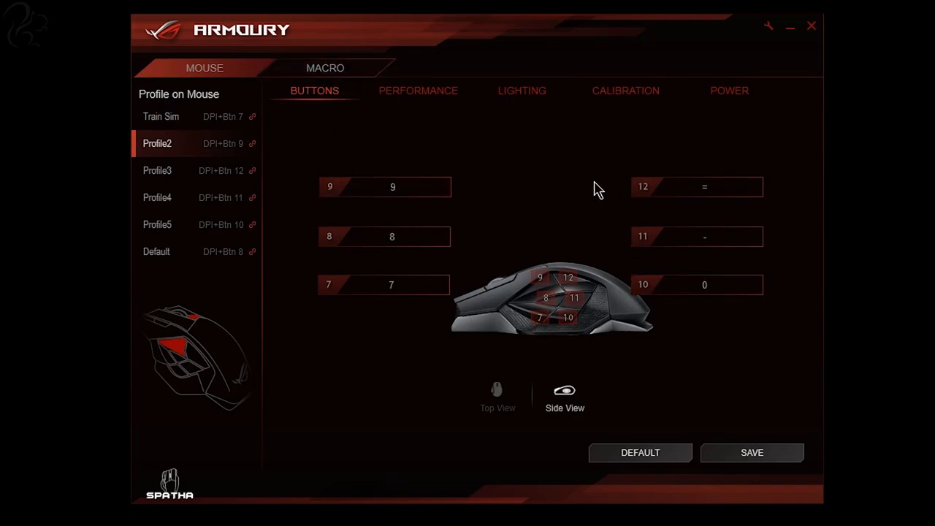
click(497, 392)
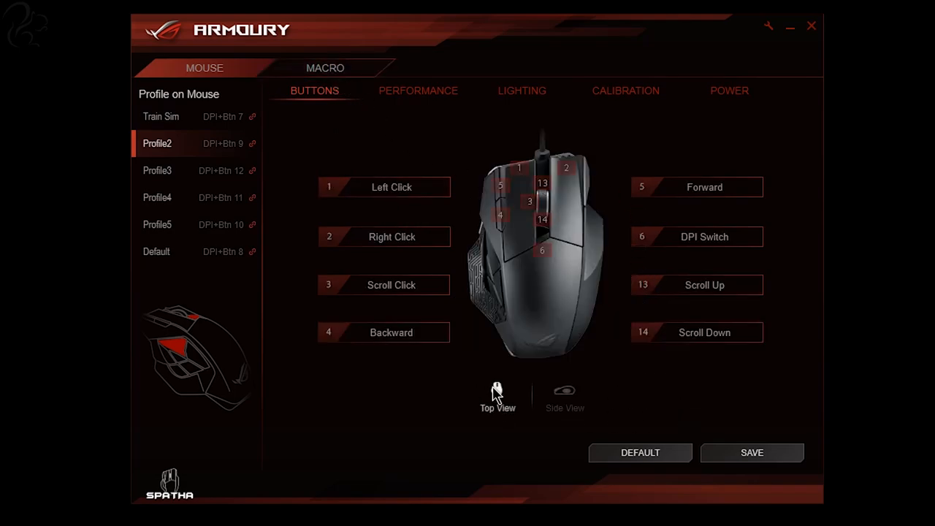
mouse_move(539, 193)
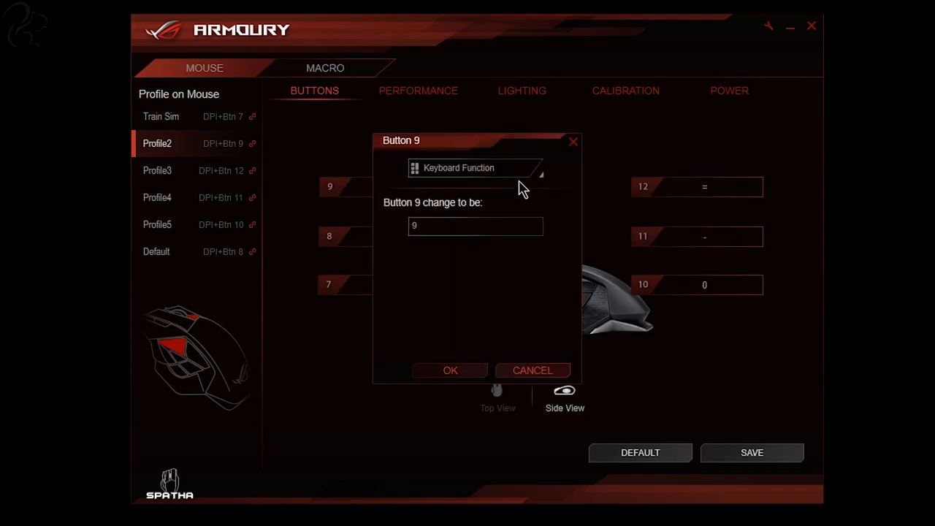
Try Windows Shortcuts, Multimedia and Macro for button 9, return to Keyboard Function, keeping key 9.
click(474, 166)
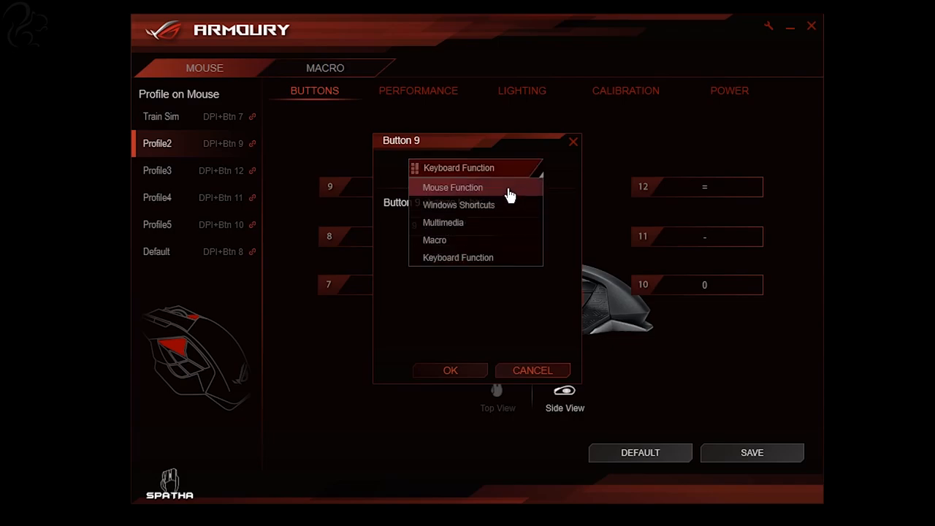
click(453, 187)
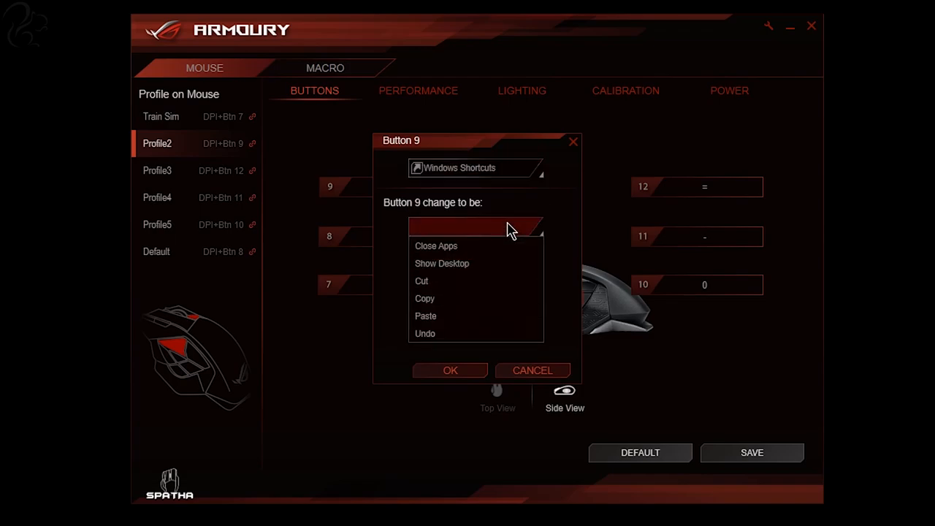
mouse_move(475, 298)
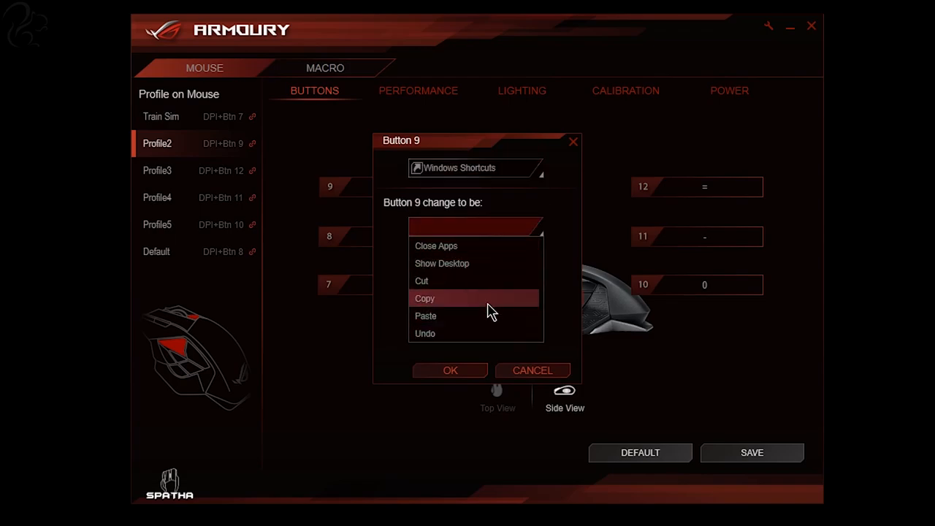
click(475, 166)
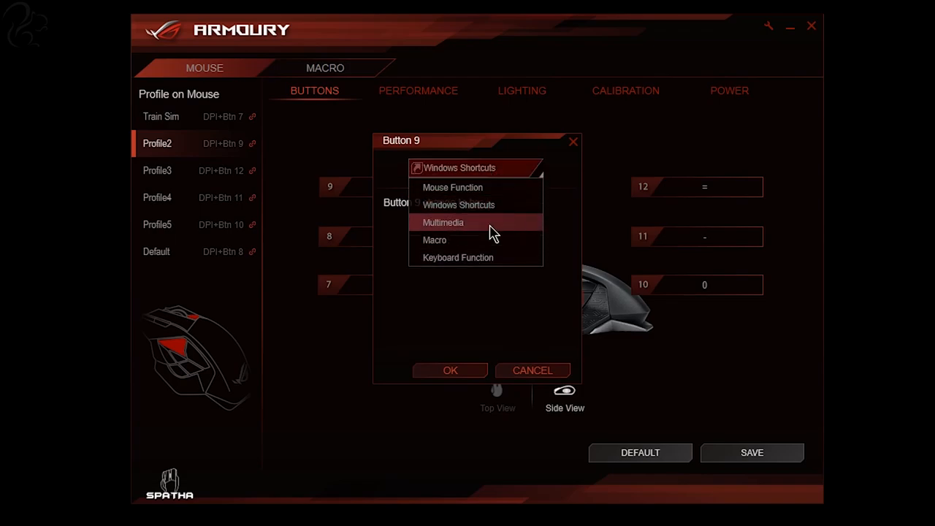
click(442, 222)
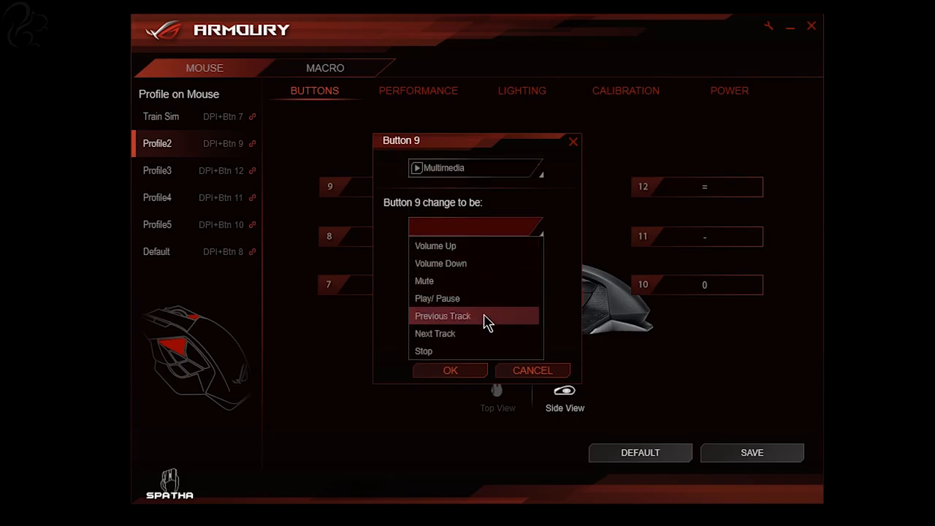
click(475, 167)
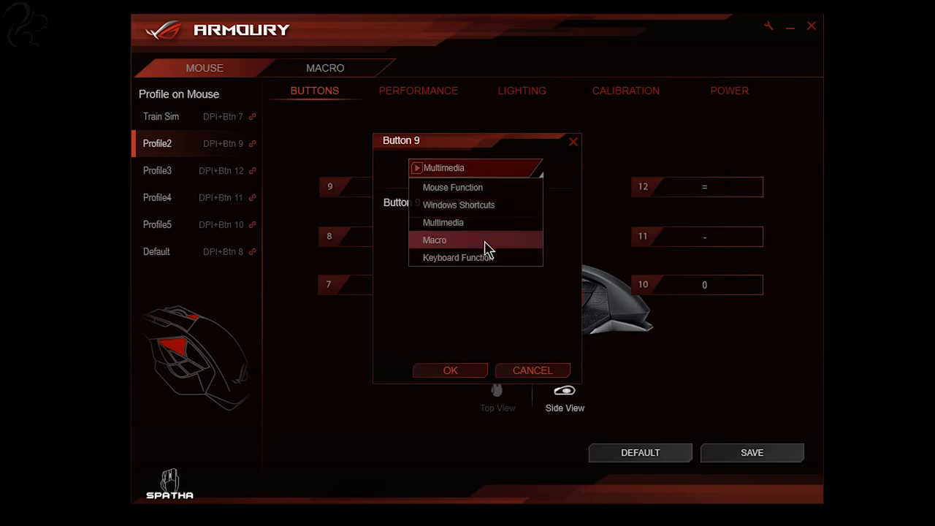
click(435, 239)
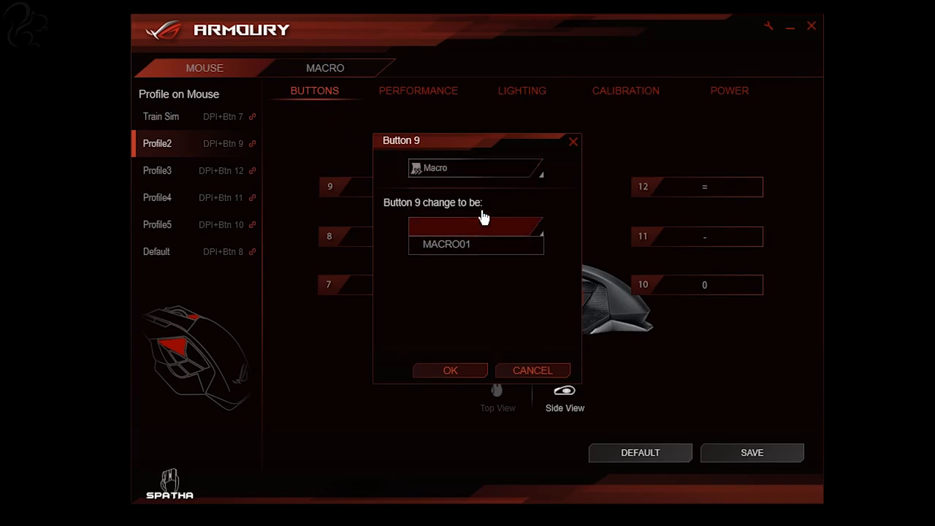
click(475, 167)
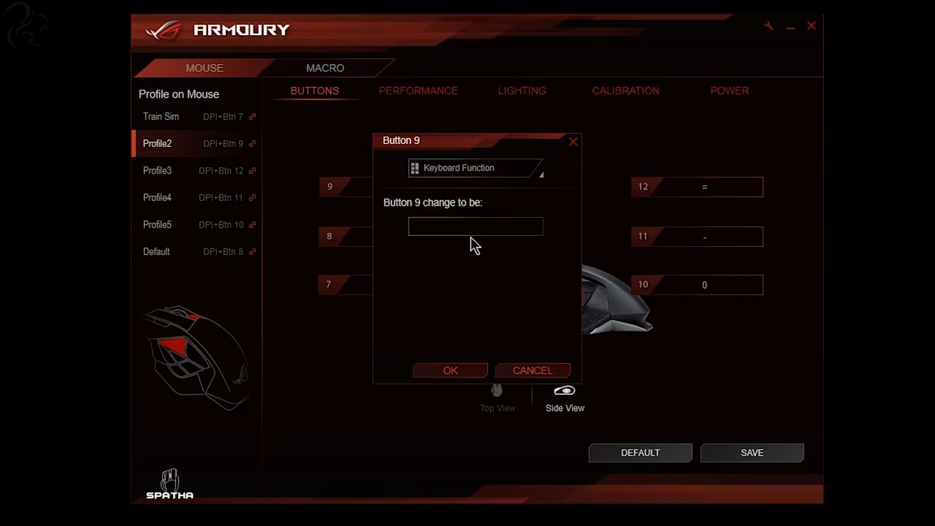
text(Y)
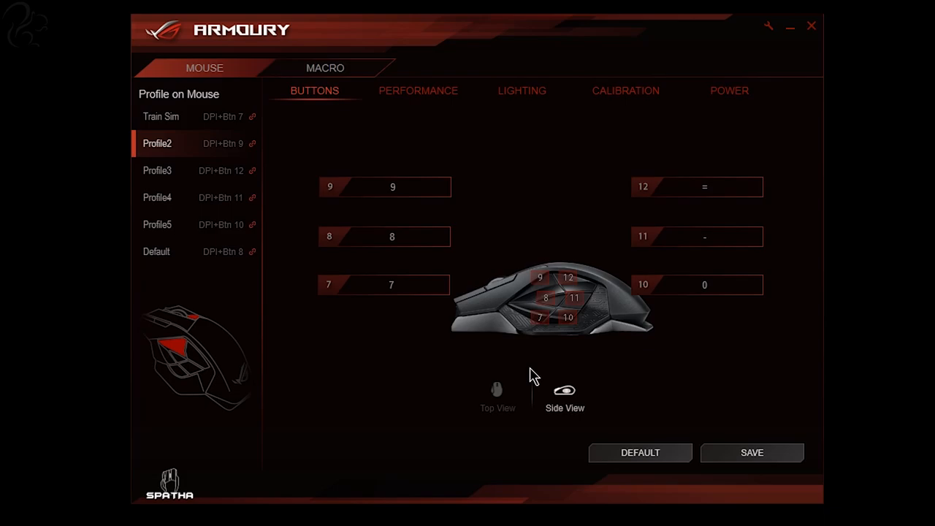
mouse_move(227, 173)
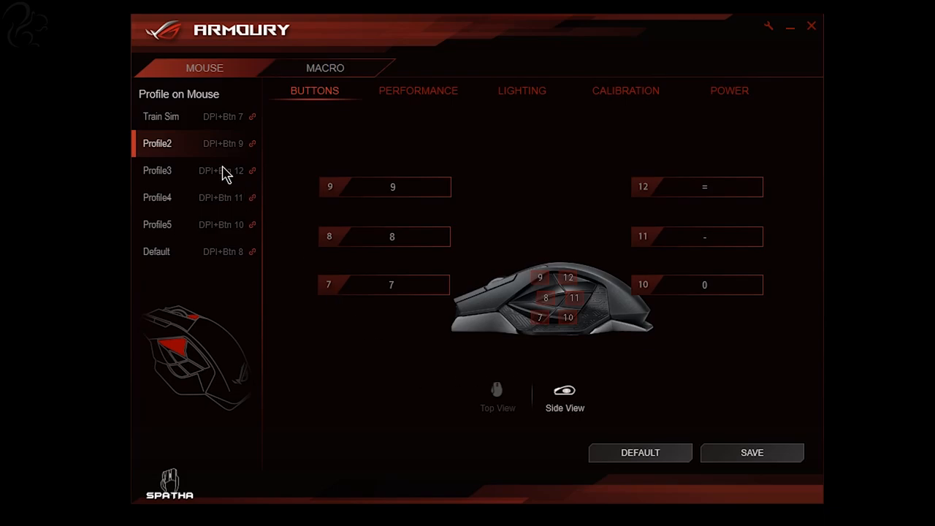
mouse_move(158, 152)
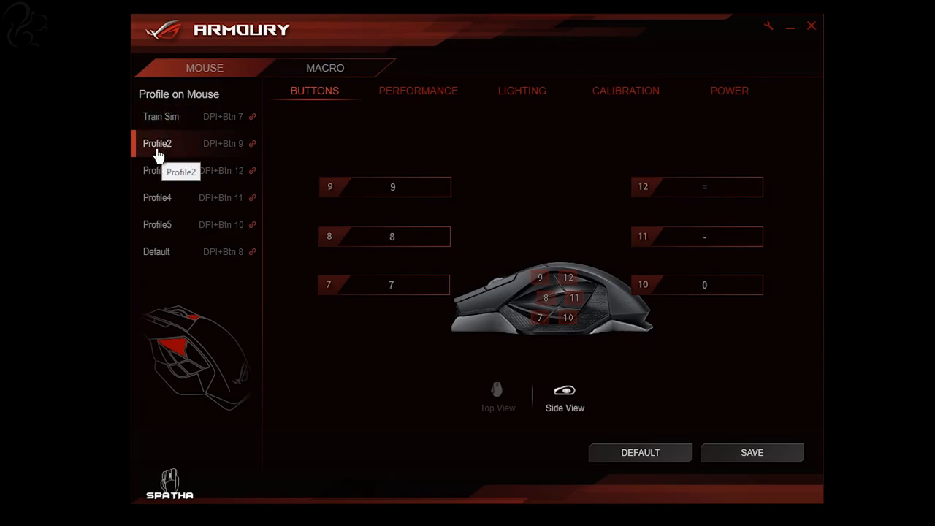
mouse_move(183, 173)
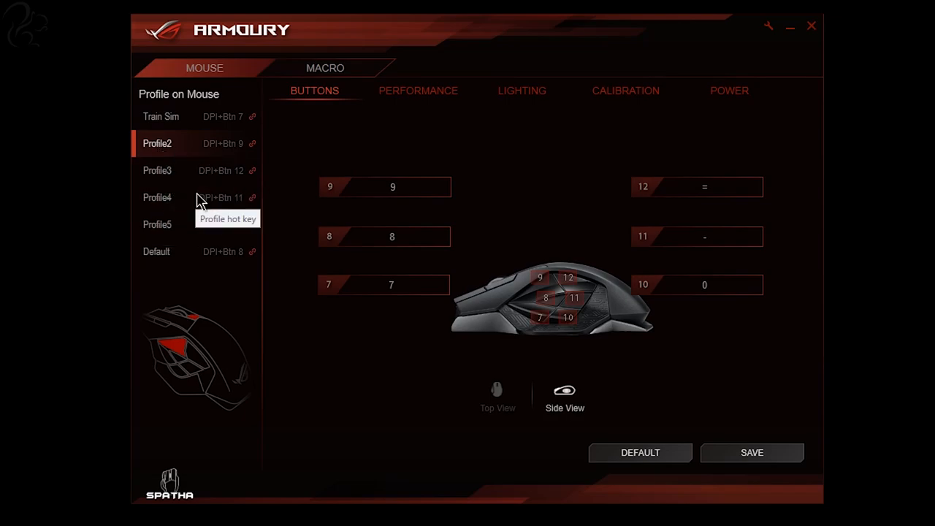
mouse_move(254, 117)
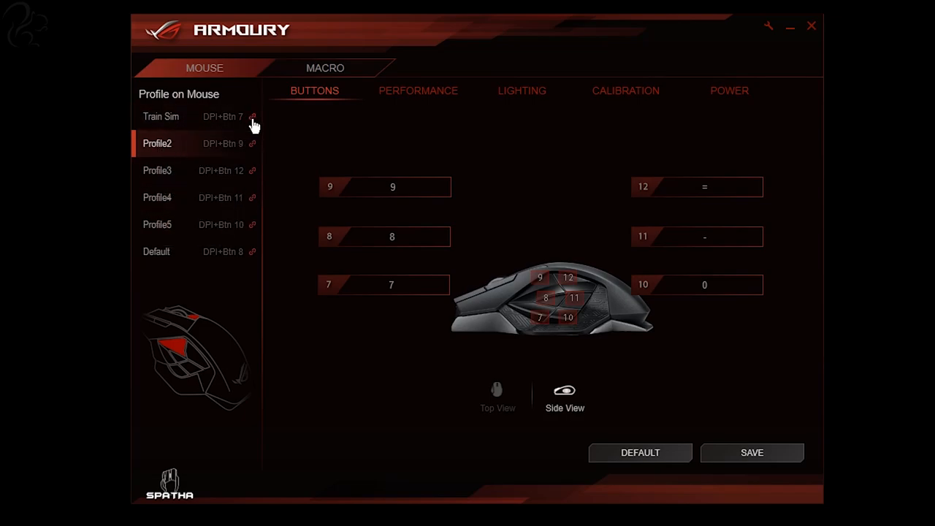
click(254, 117)
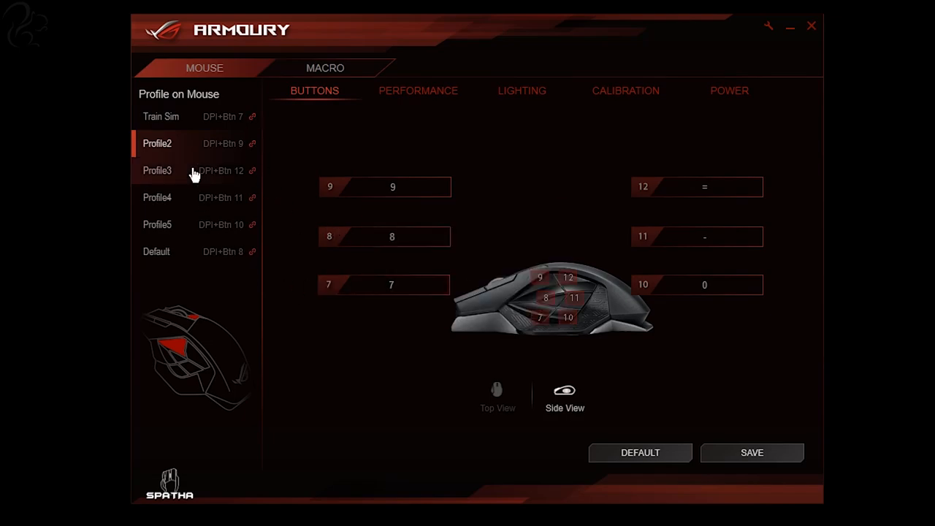
Switch to the Train Sim profile and show its top-button assignments.
click(160, 117)
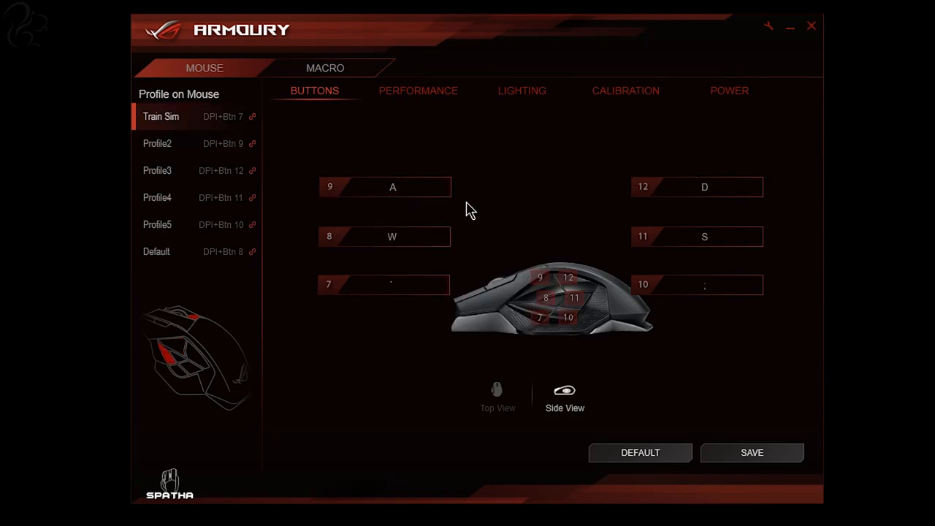
mouse_move(408, 280)
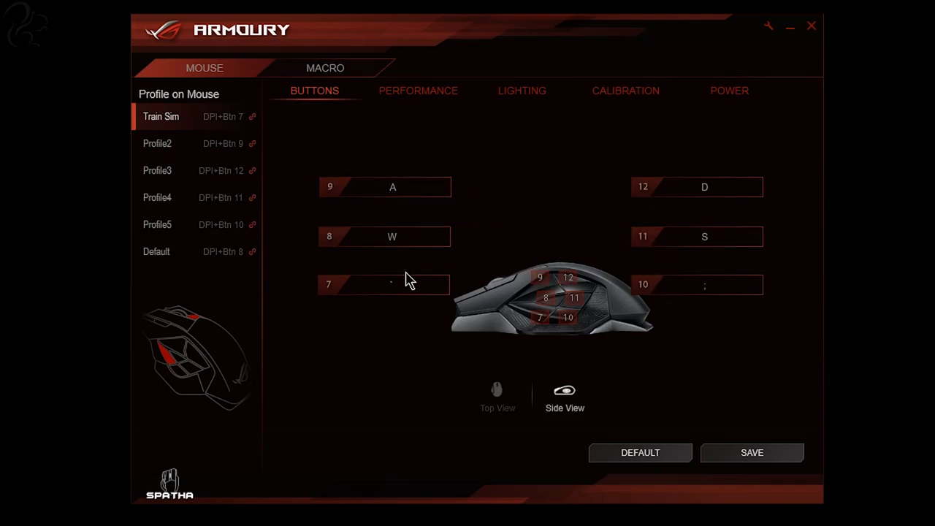
mouse_move(577, 196)
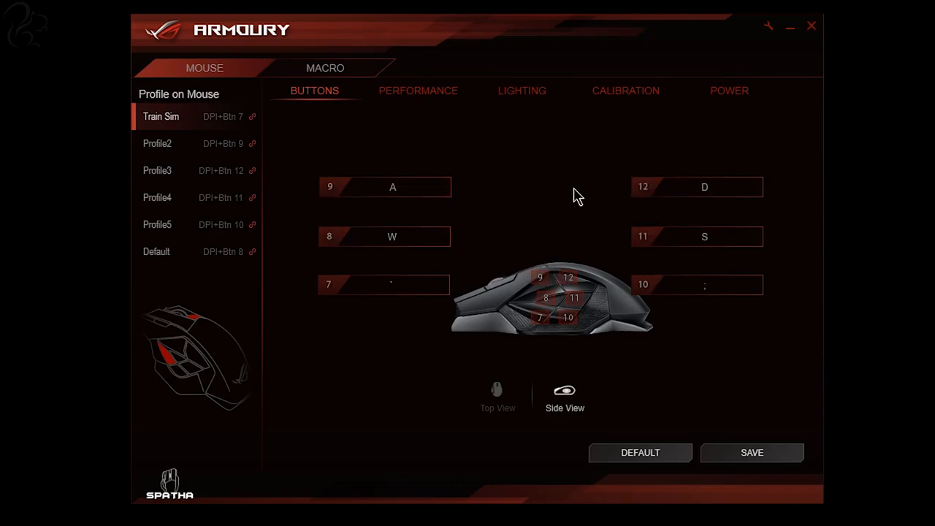
mouse_move(508, 285)
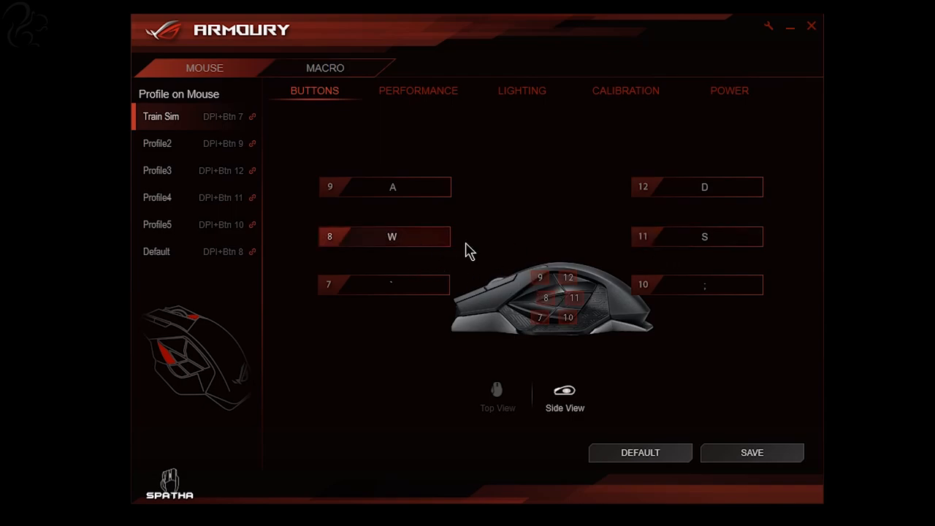
mouse_move(429, 309)
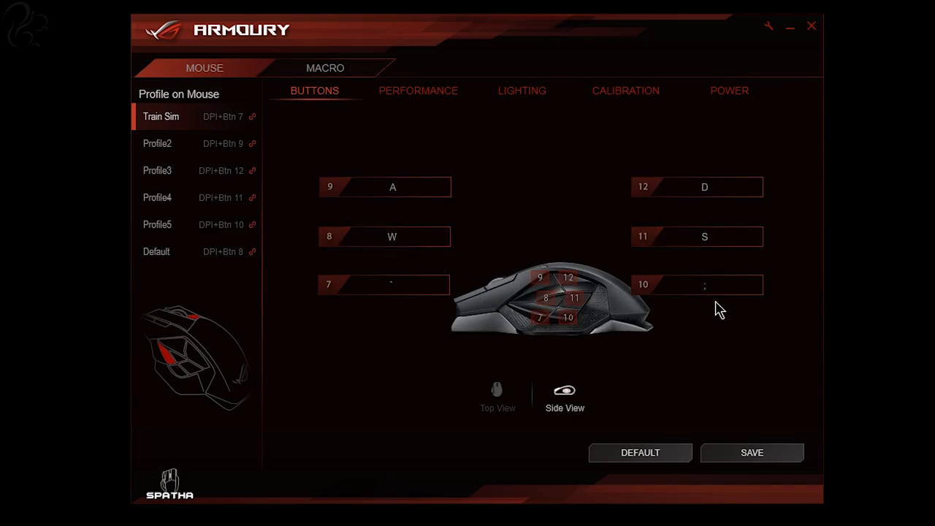
mouse_move(554, 303)
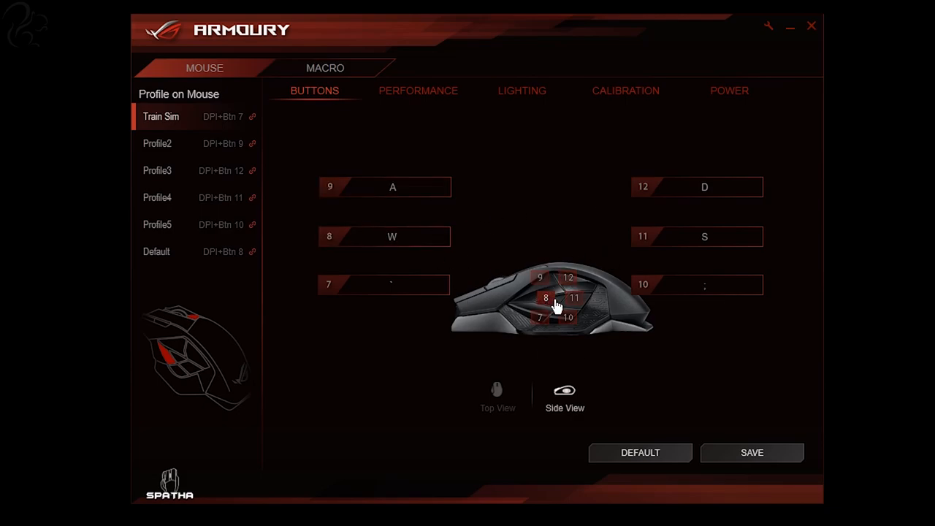
mouse_move(559, 336)
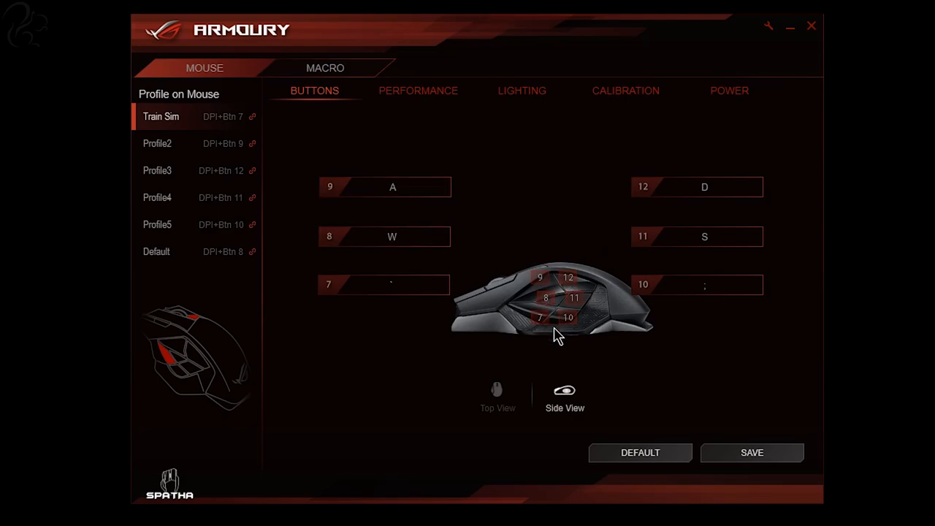
mouse_move(562, 339)
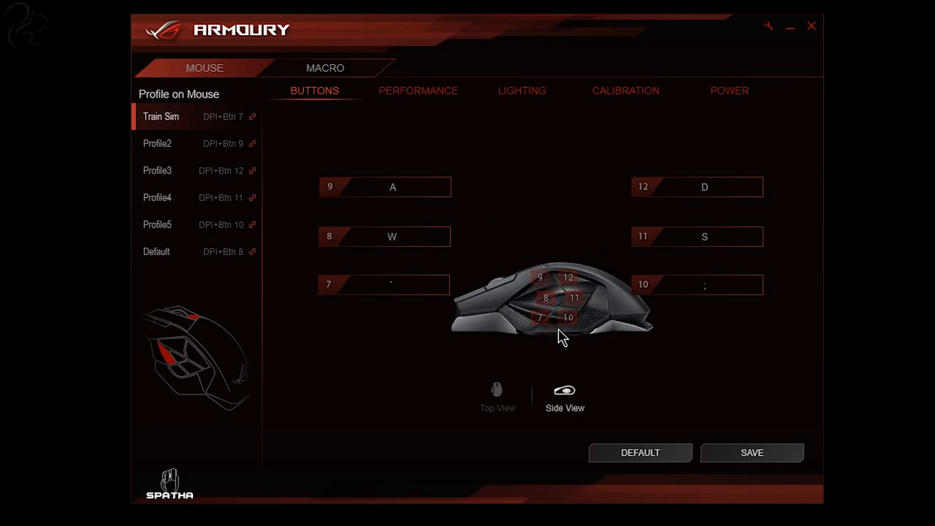
click(497, 395)
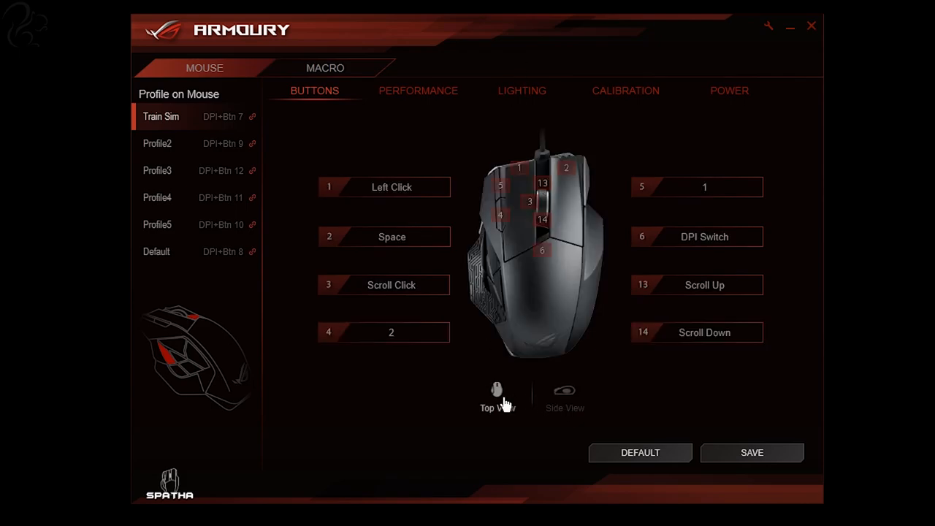
mouse_move(447, 398)
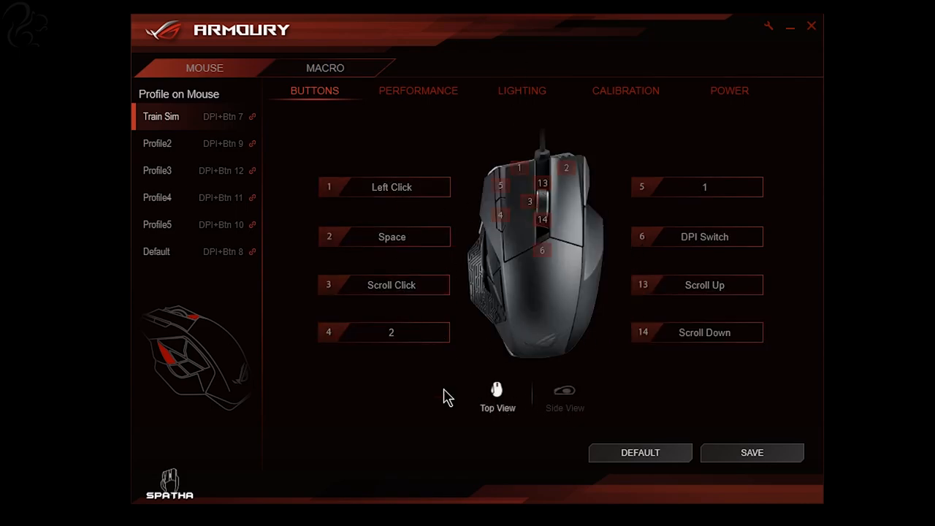